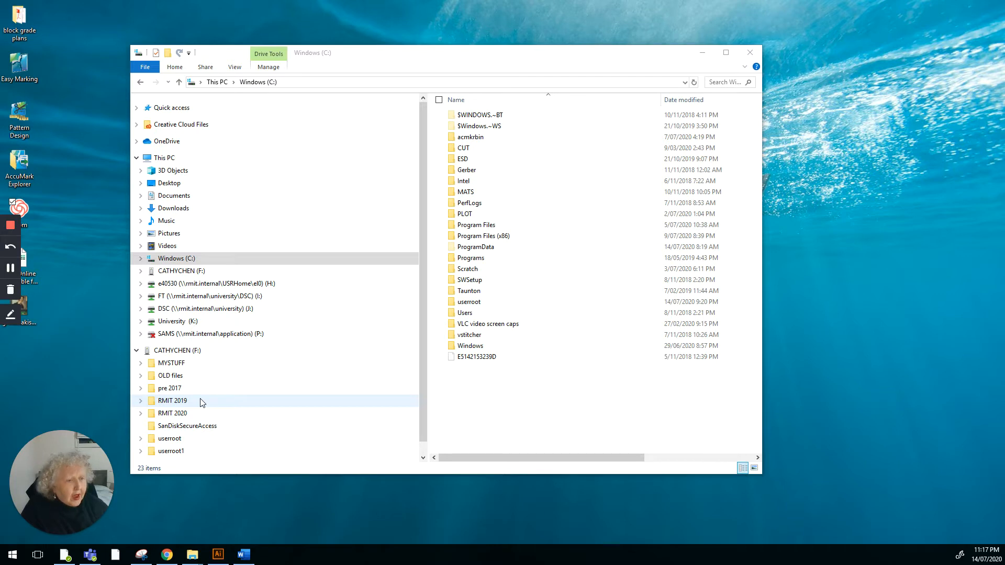
mouse_move(178, 284)
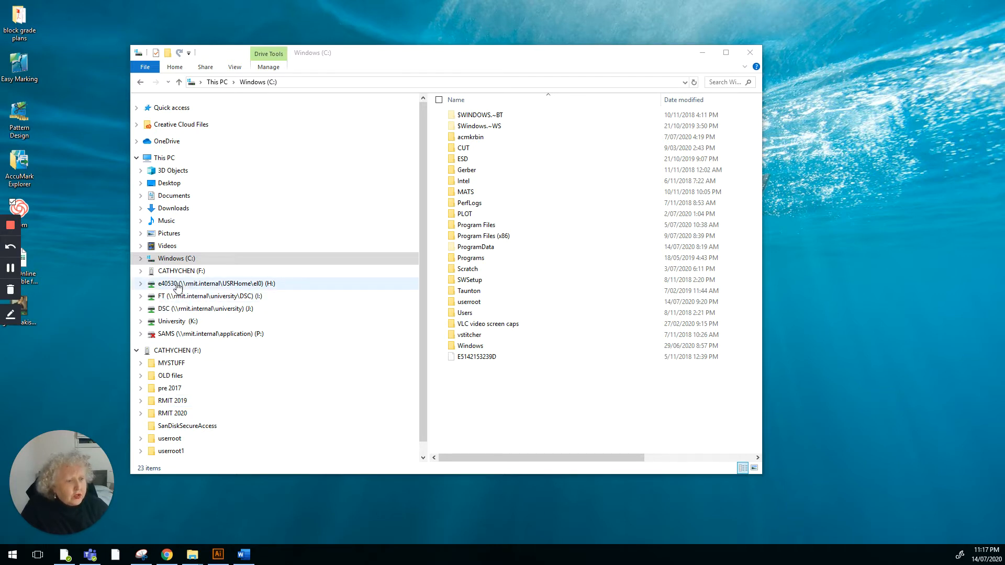
mouse_move(207, 289)
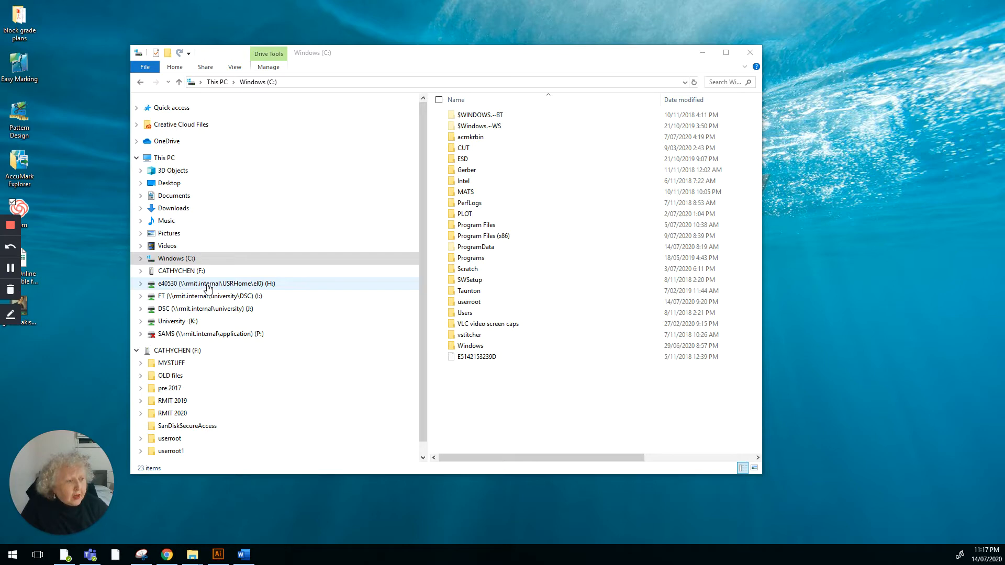
Open the H: home drive in the navigation pane.
left_click(214, 284)
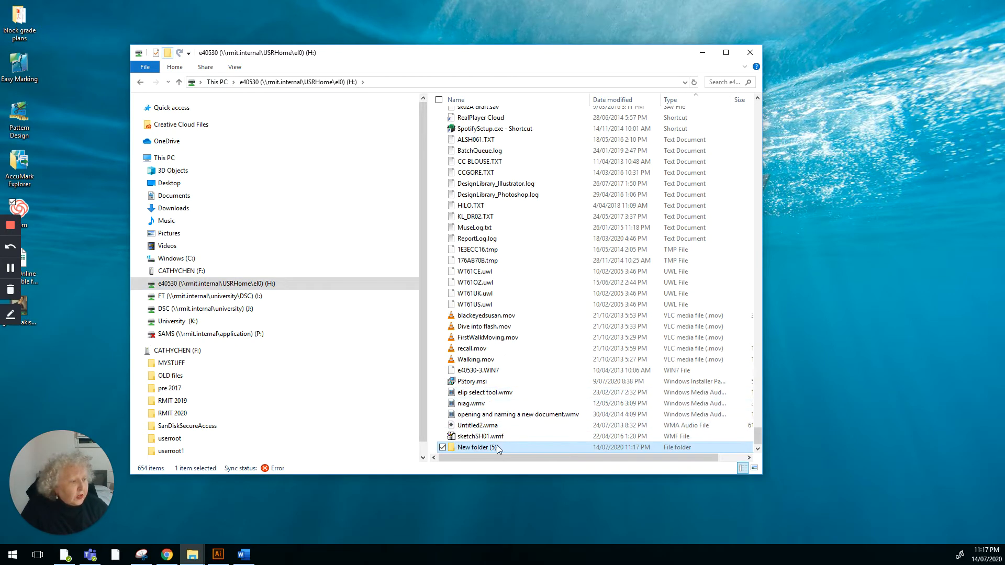
Rename the new folder to 'userroot' and confirm merging it into the existing userroot folder.
double_click(478, 447)
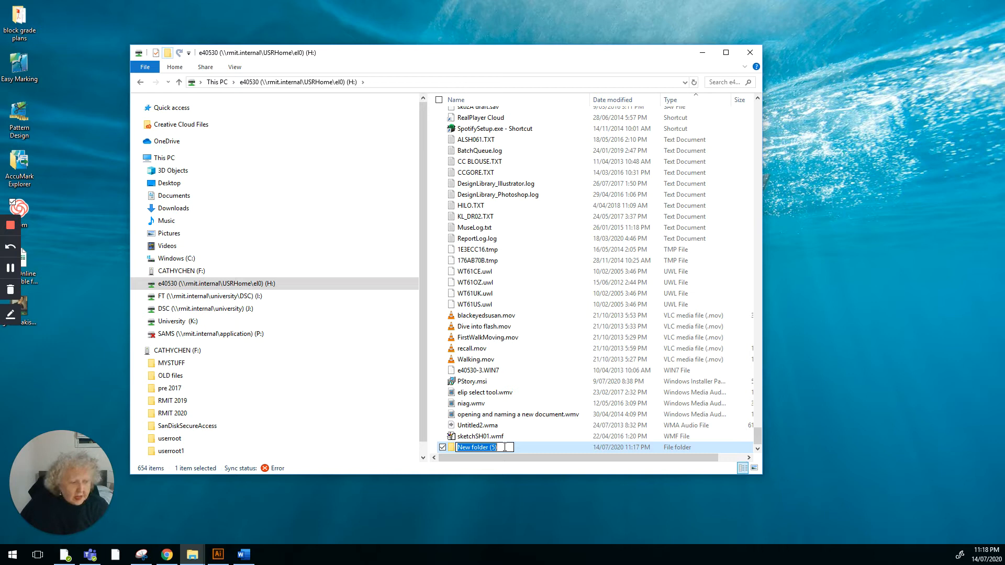
type("use")
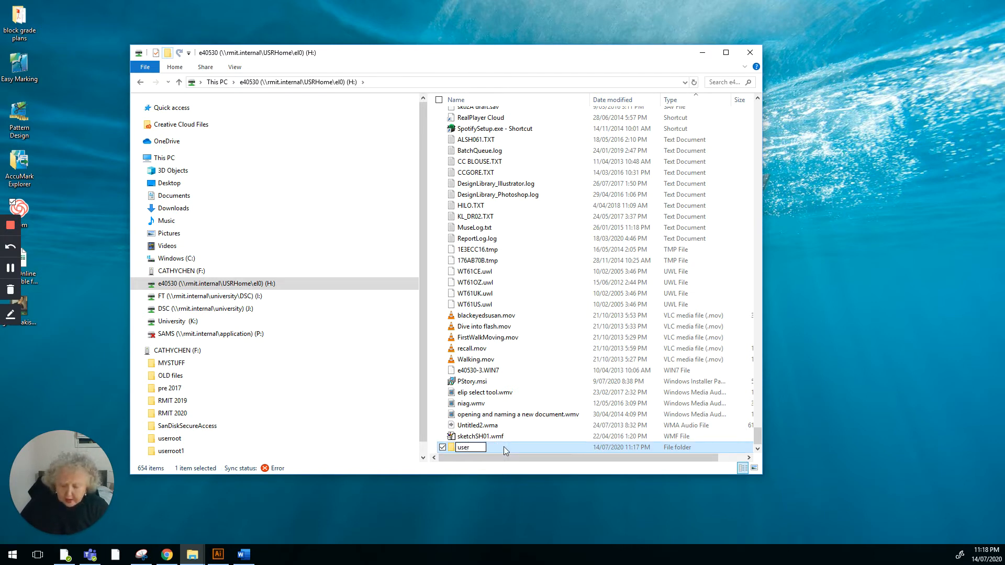
type("root")
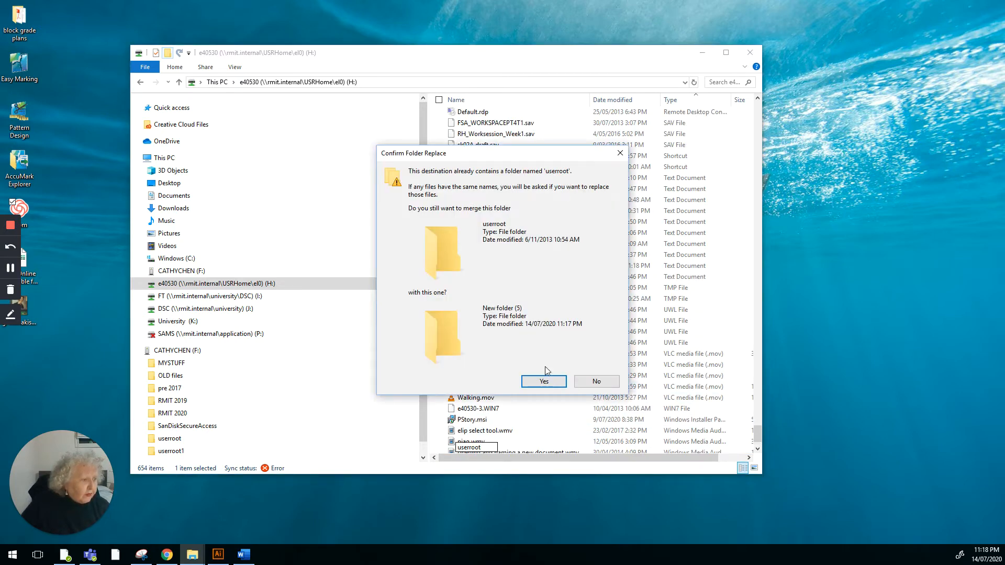
left_click(544, 381)
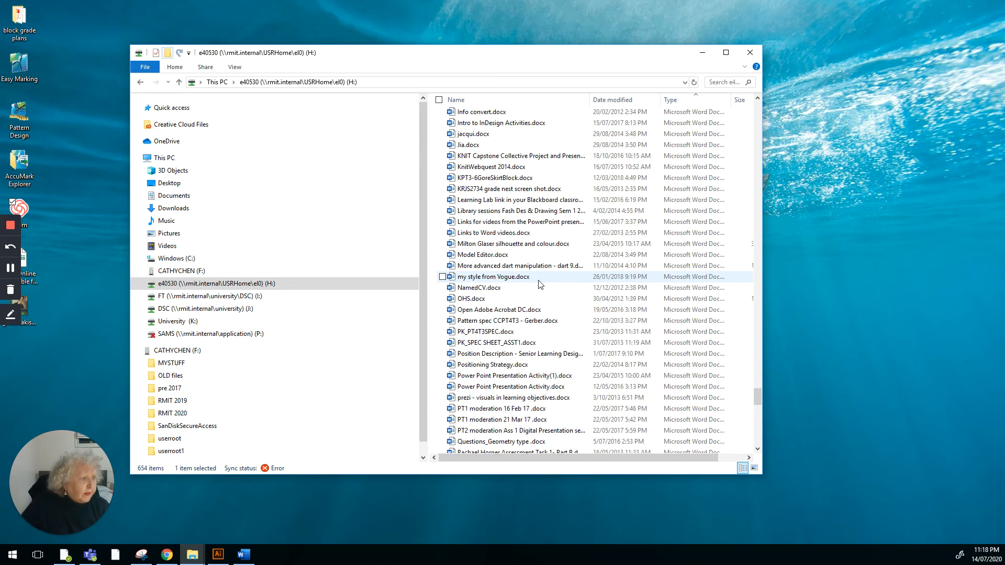
scroll("down", 3)
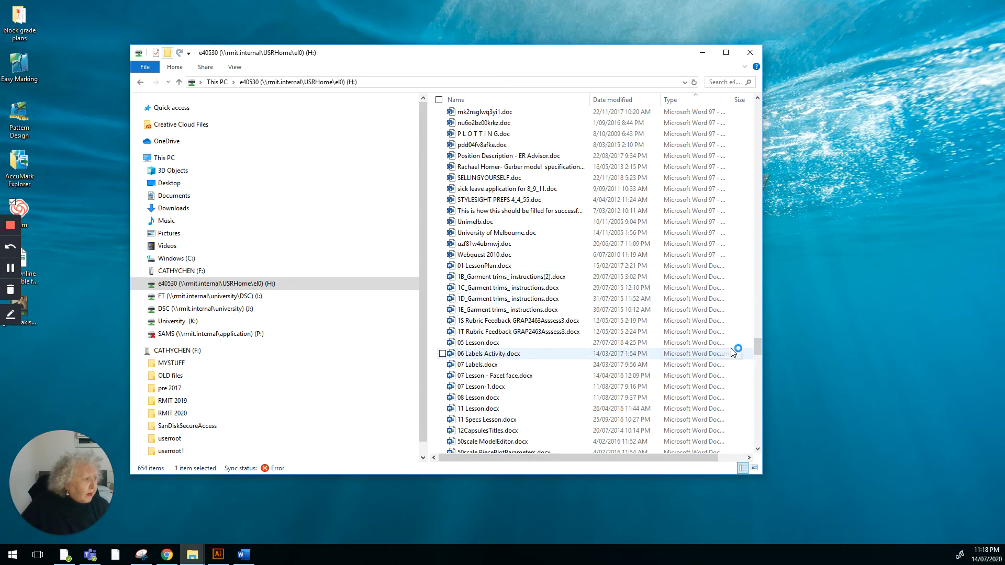
scroll("down", 3)
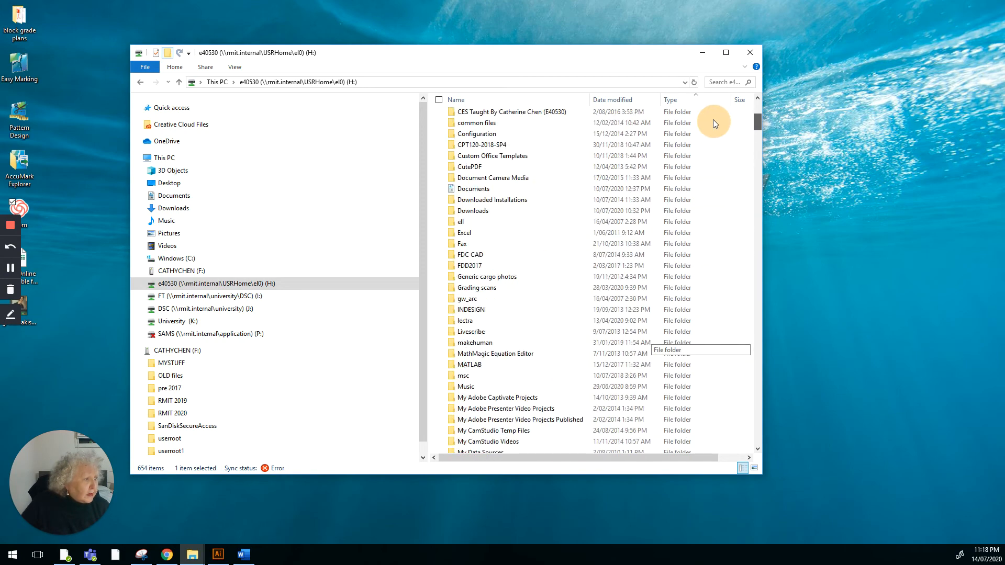
scroll("down", 3)
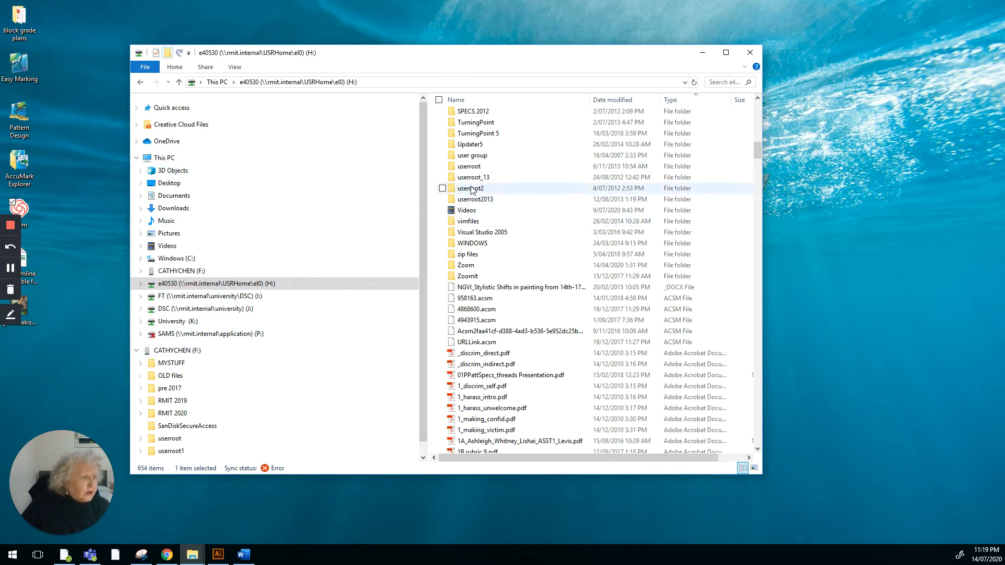
Open the userroot folder on H:, revealing its storage folder.
double_click(469, 167)
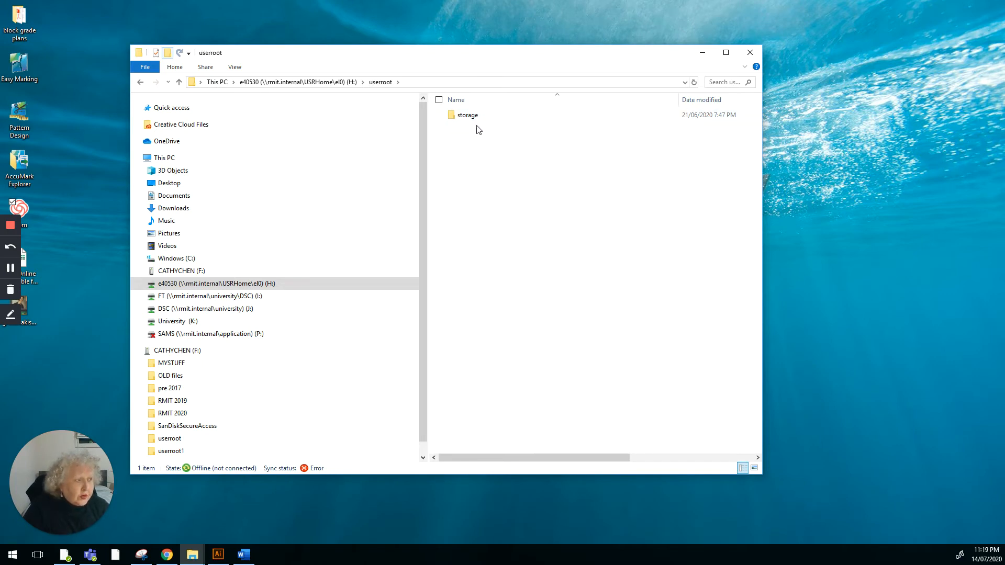
mouse_move(462, 130)
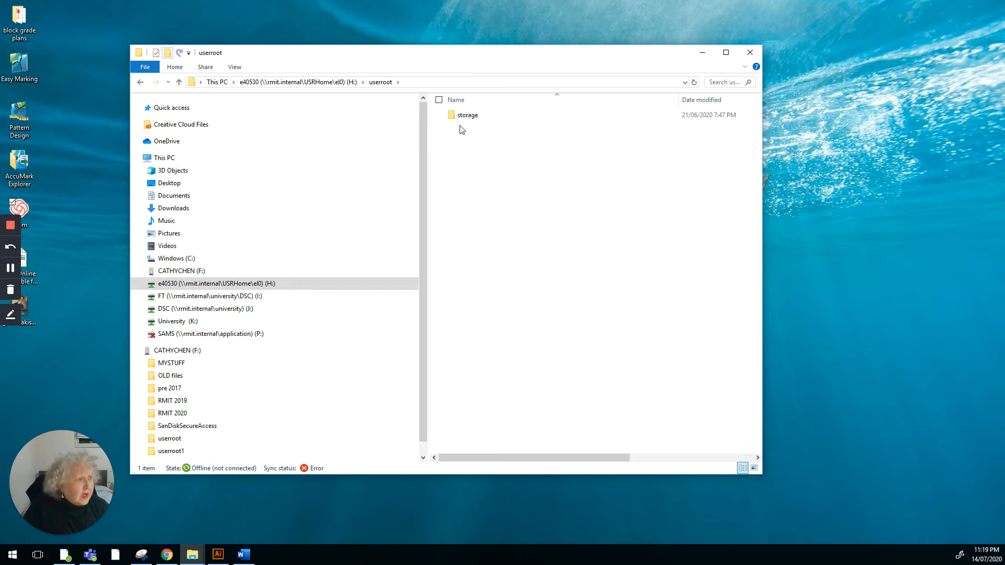
mouse_move(478, 129)
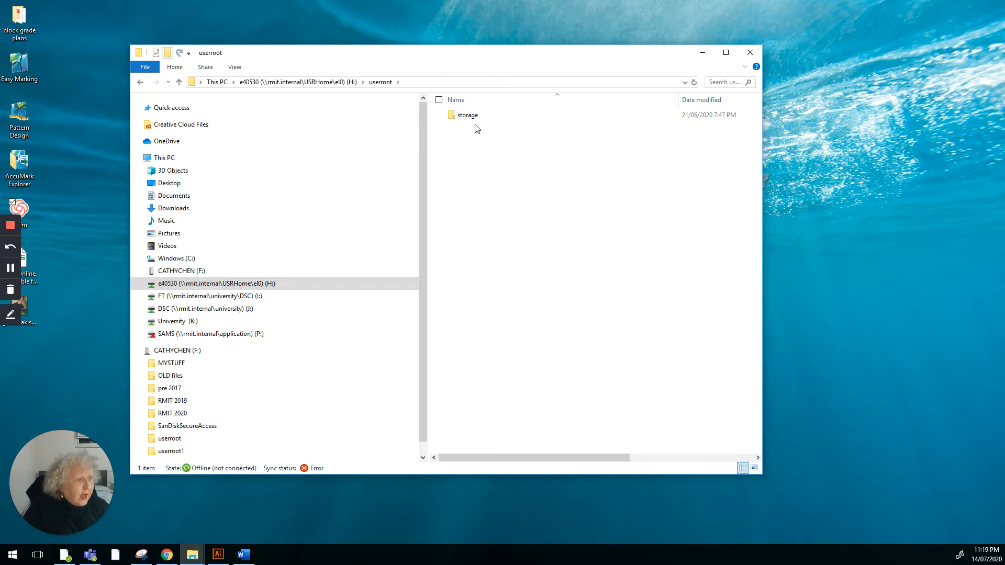
mouse_move(466, 145)
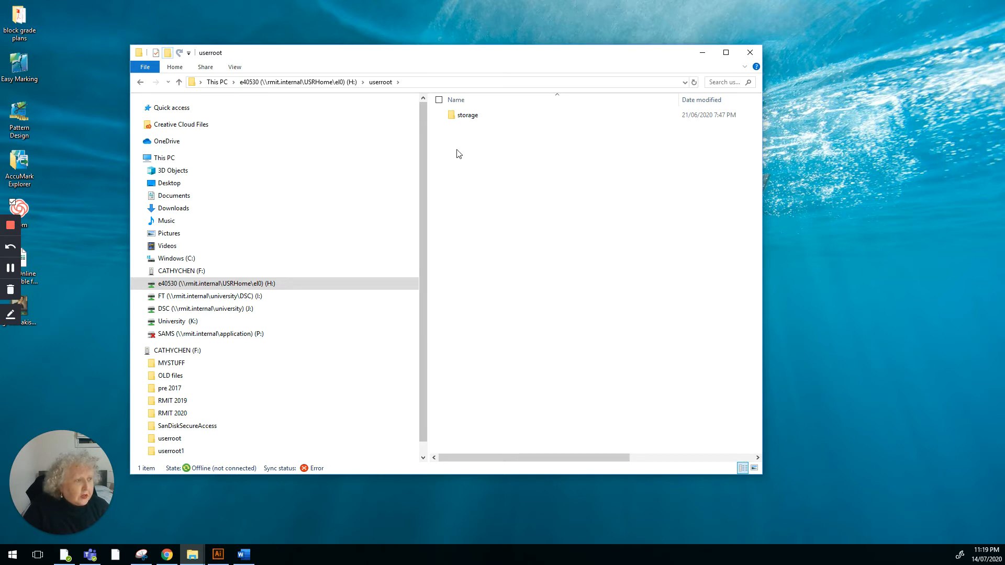
mouse_move(465, 128)
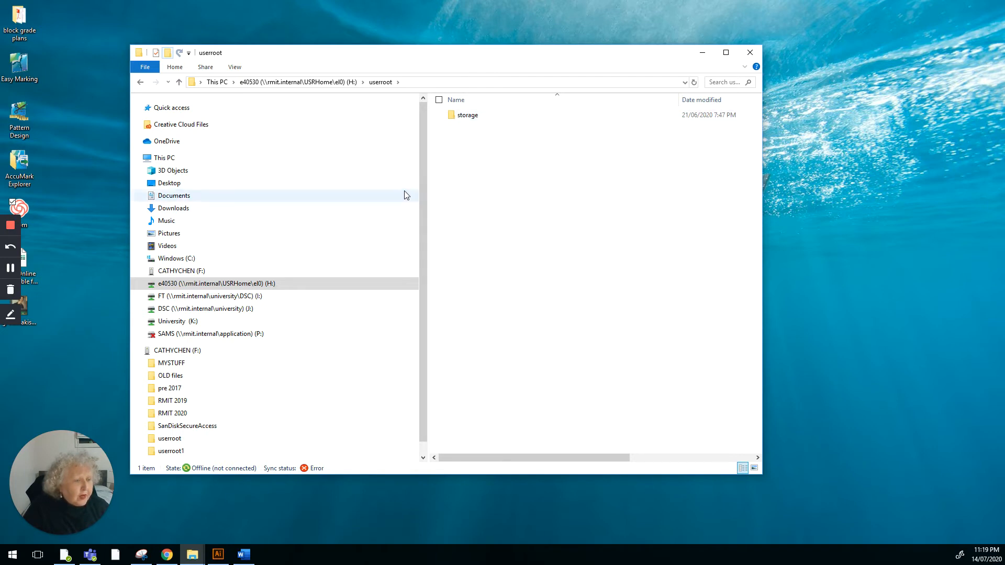
mouse_move(426, 250)
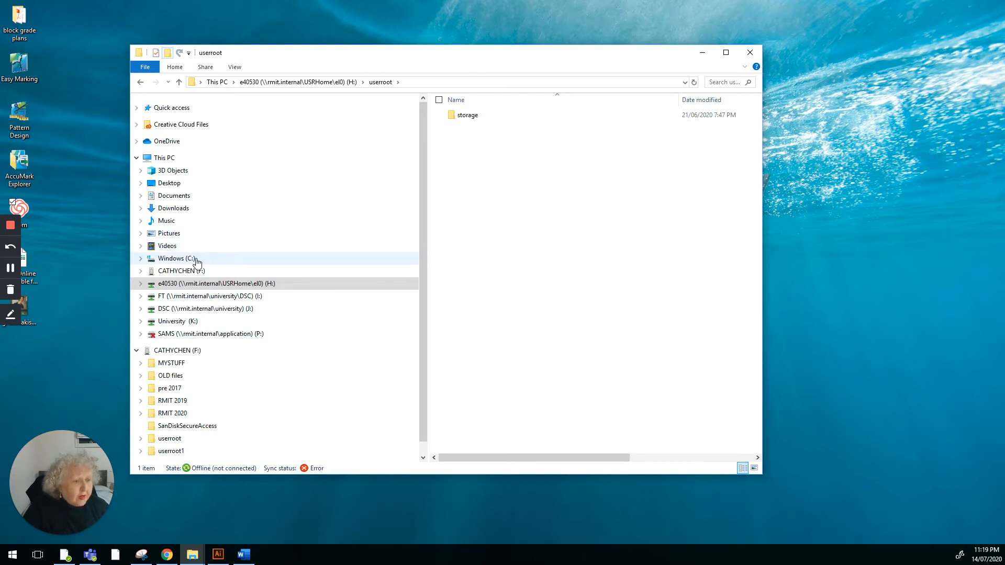
mouse_move(233, 263)
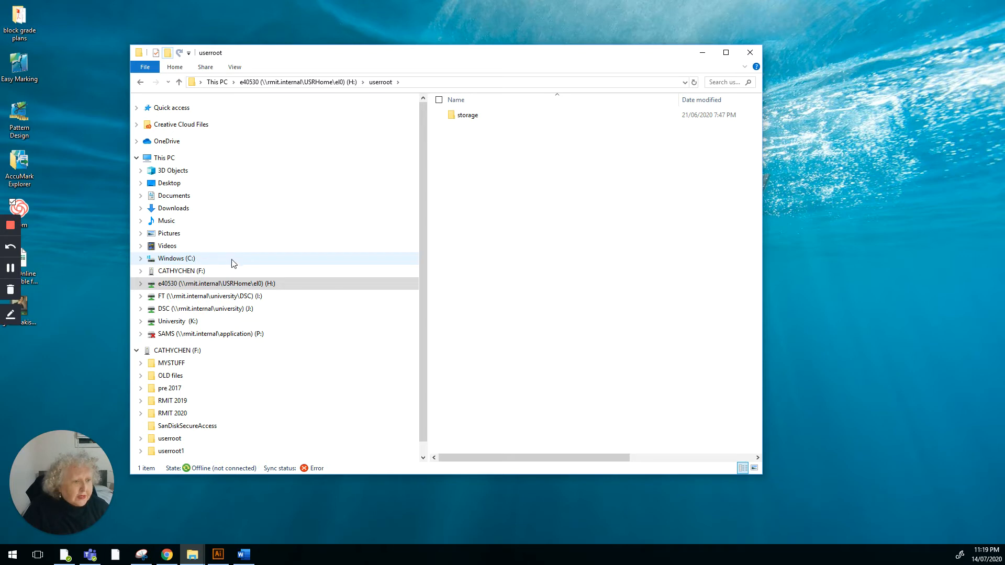
mouse_move(215, 262)
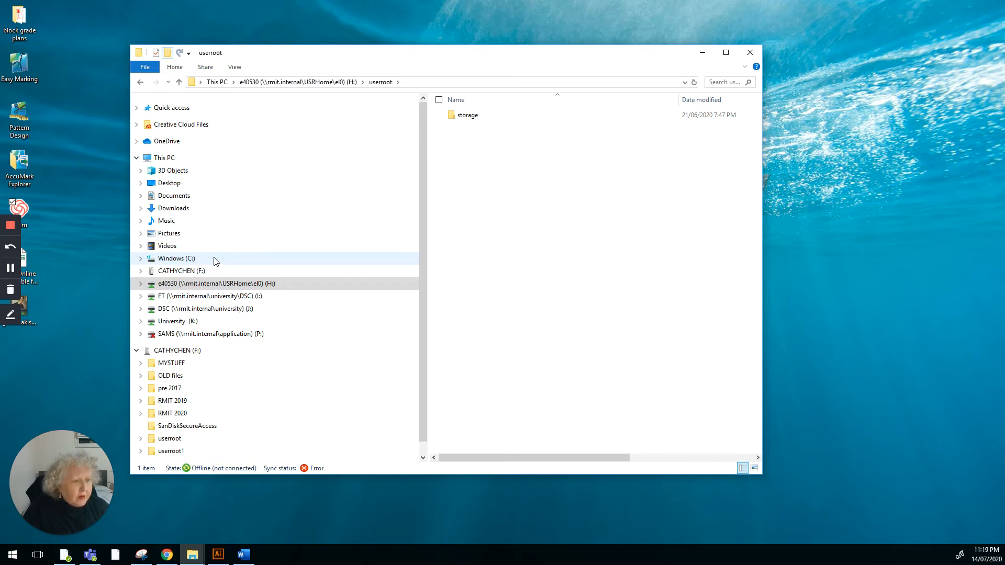
Navigate to C:\userroot\storage and copy the SIL2000-V9 folder.
left_click(176, 258)
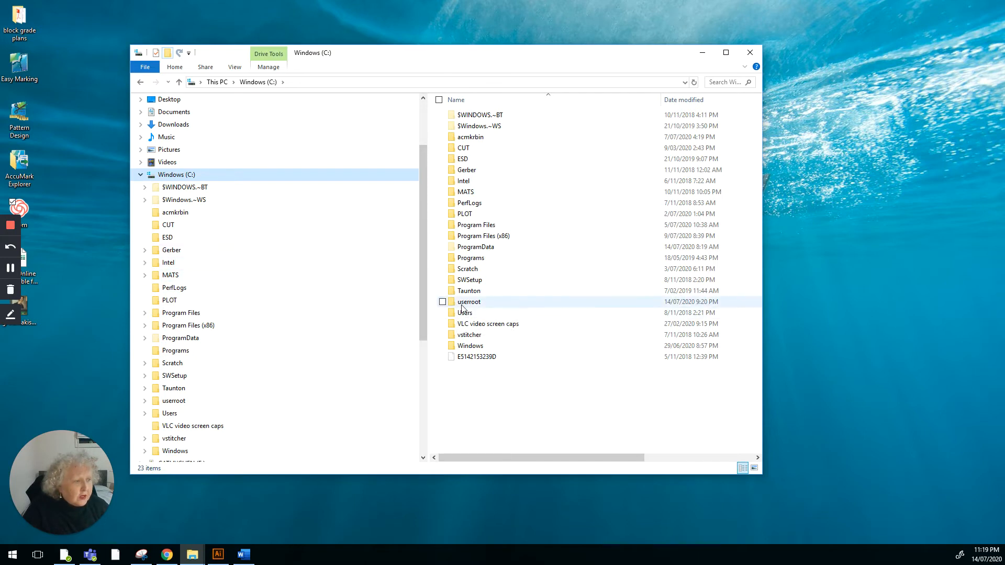
mouse_move(469, 302)
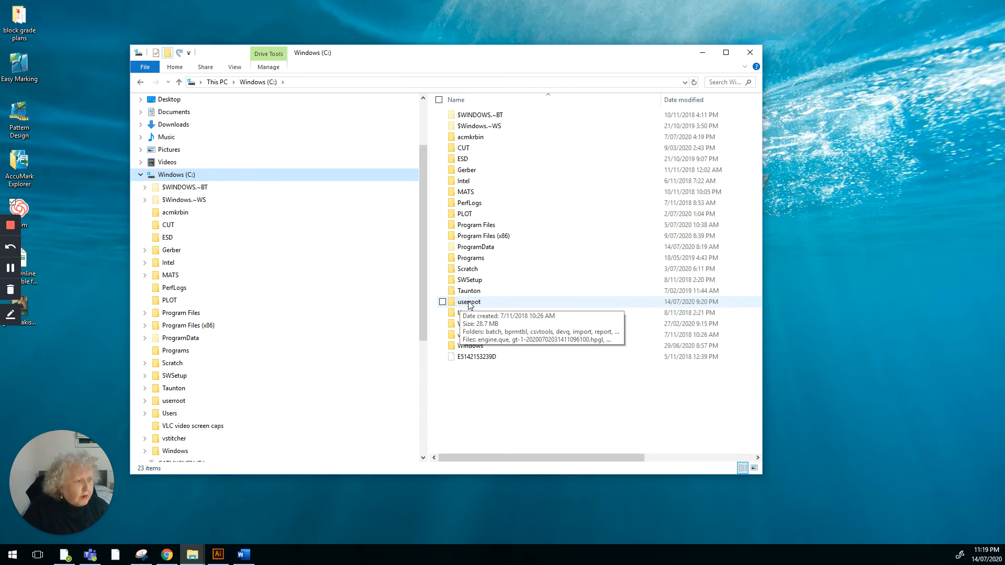
double_click(469, 301)
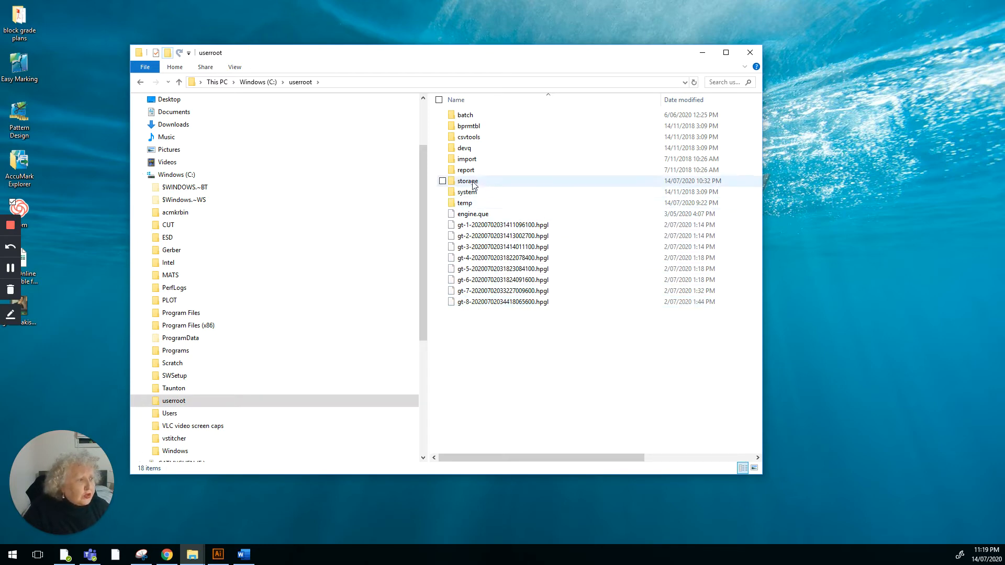
double_click(467, 181)
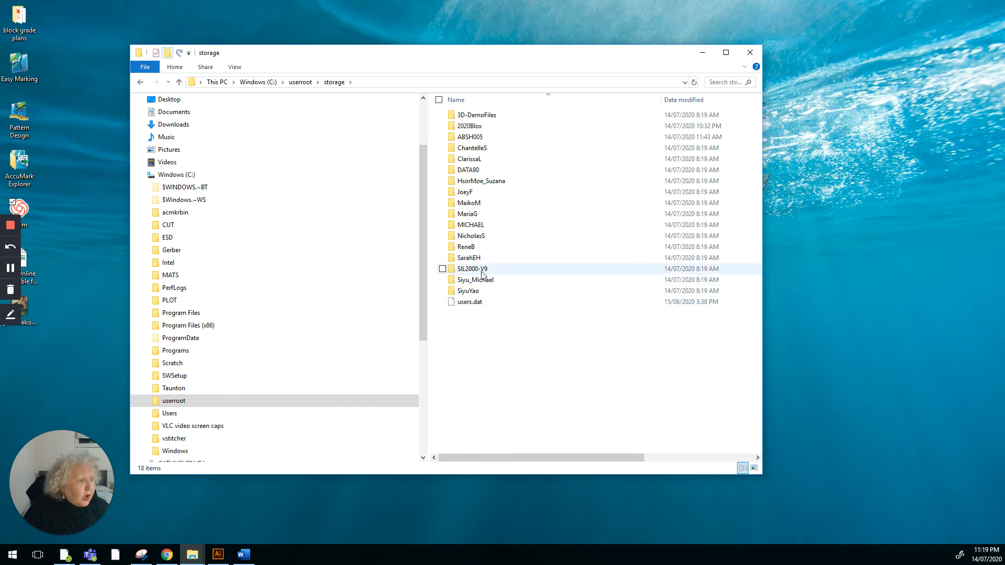
mouse_move(472, 269)
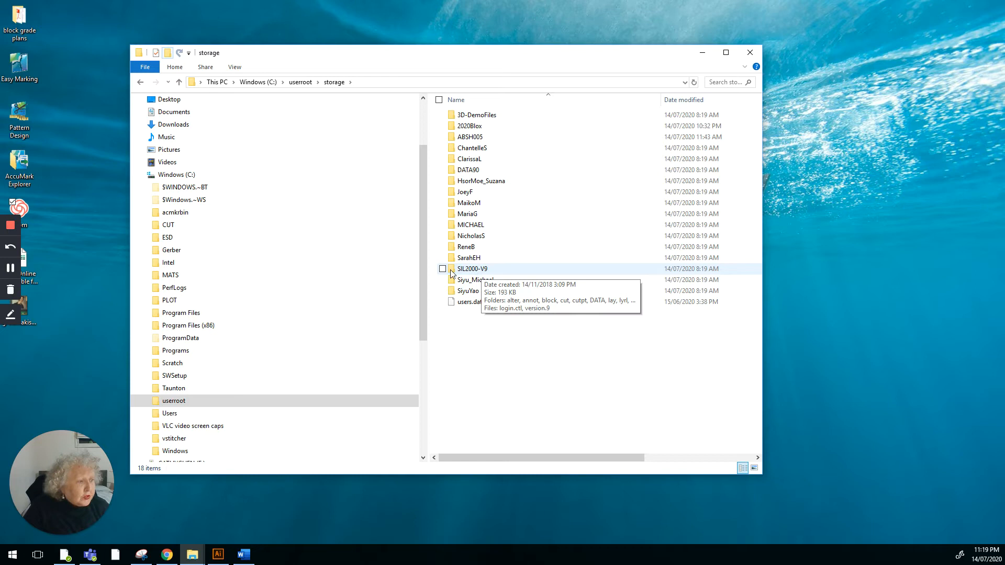
mouse_move(461, 277)
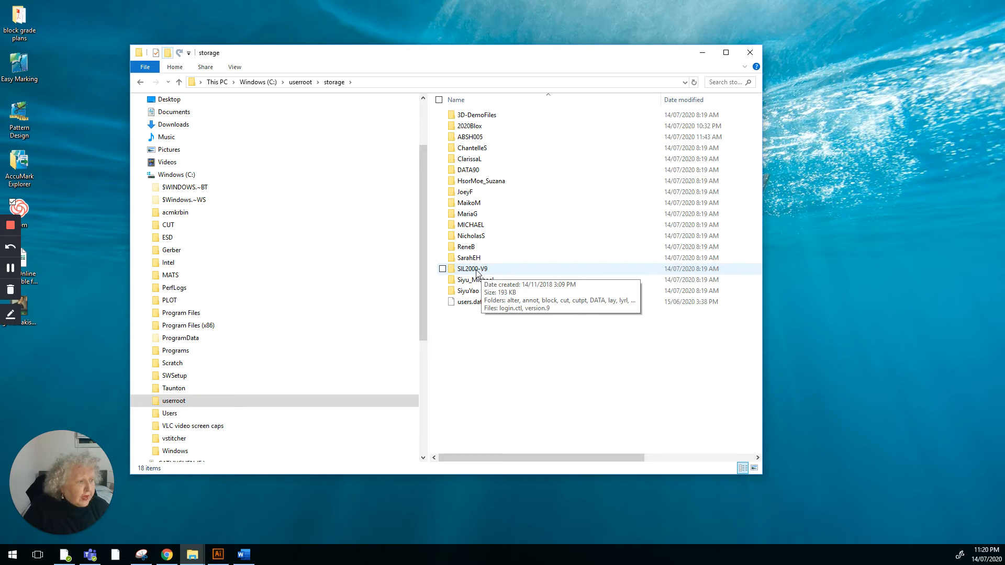
left_click(472, 270)
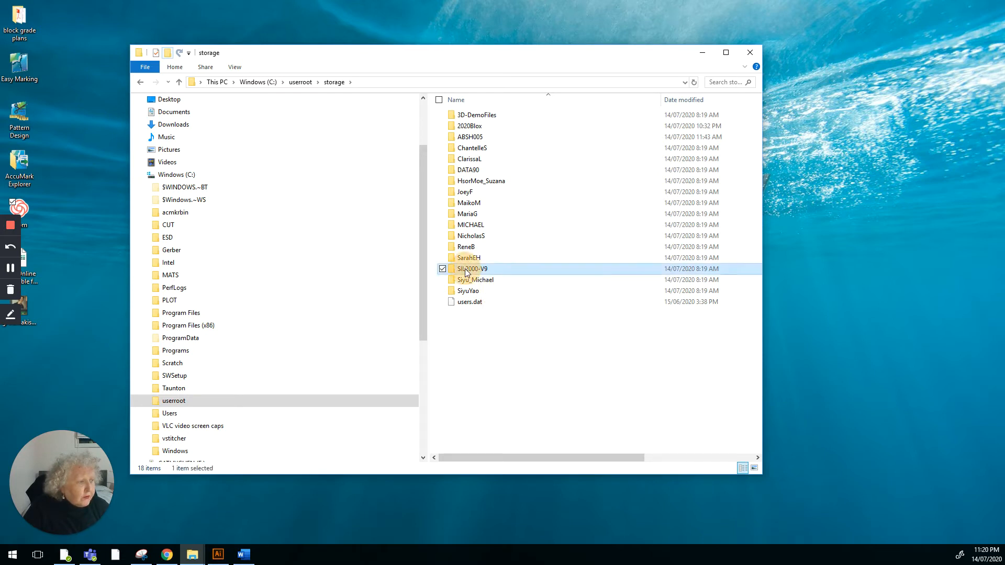
right_click(472, 269)
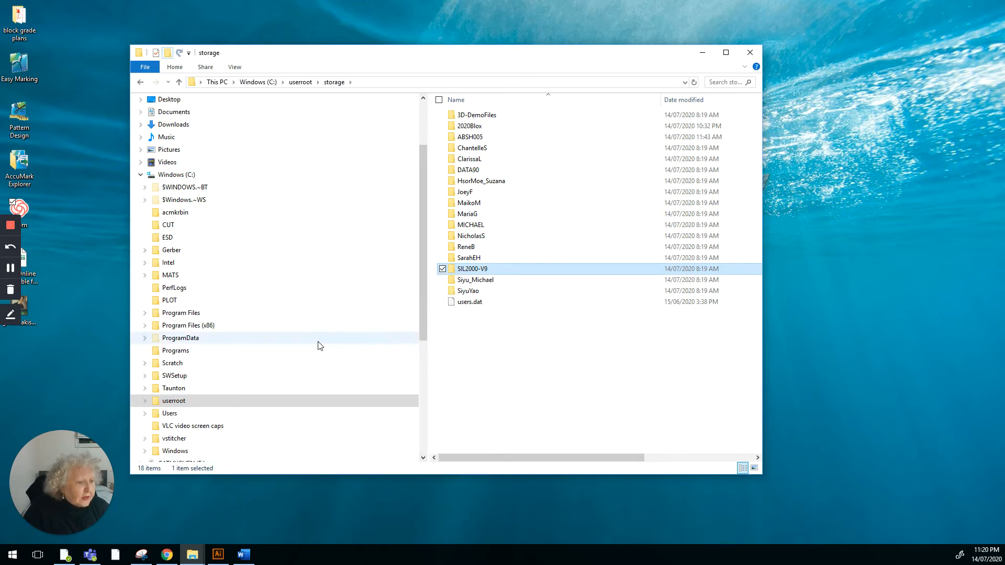
mouse_move(318, 350)
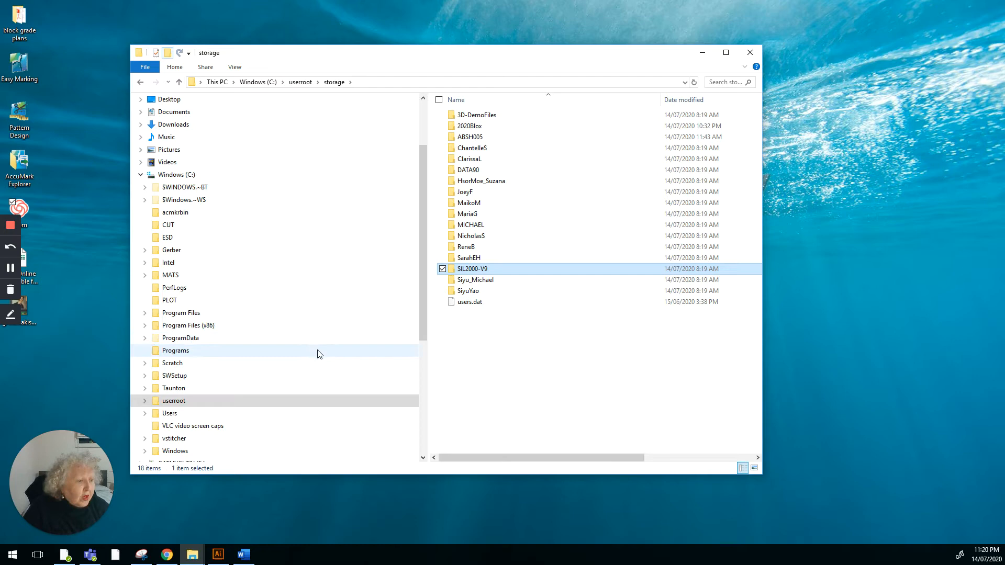
mouse_move(311, 283)
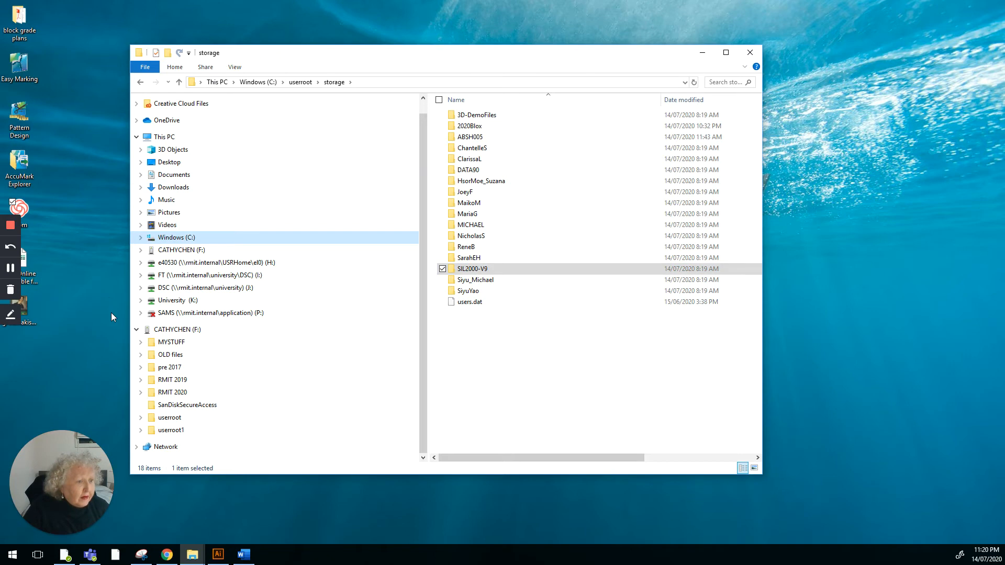
mouse_move(209, 265)
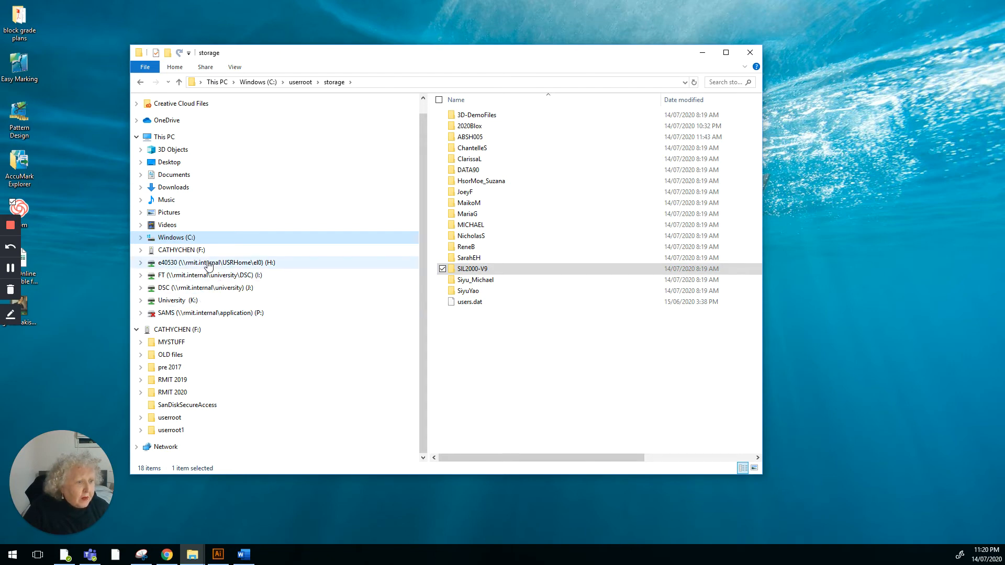
Navigate to H:\userroot\storage and paste the SIL2000-V9 folder there.
left_click(214, 262)
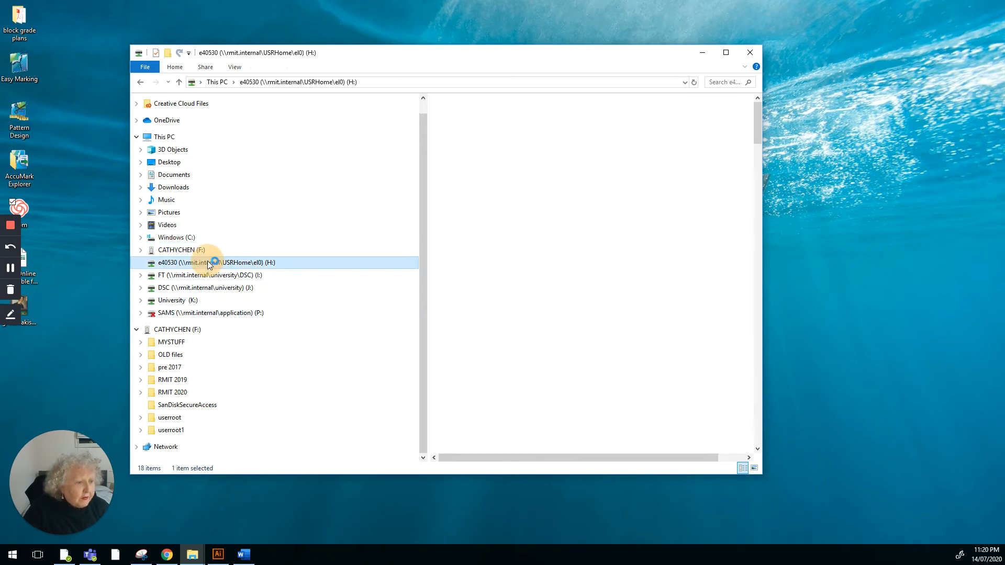
double_click(211, 262)
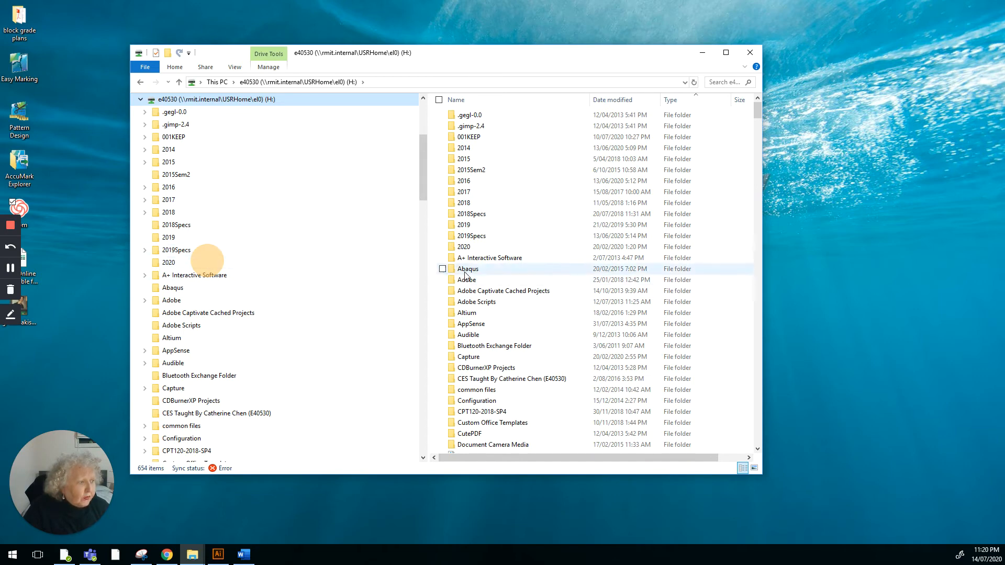
scroll("down", 3)
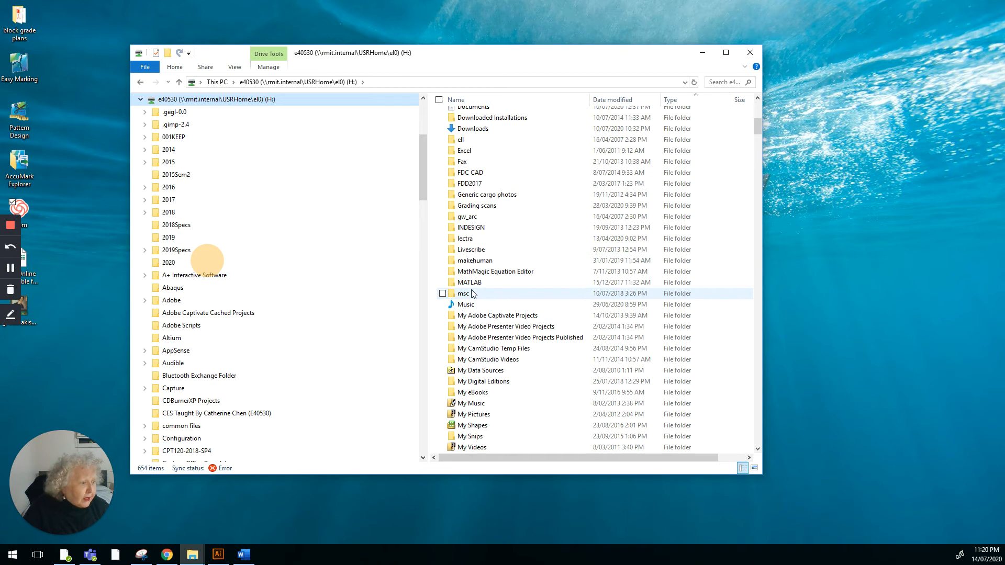
scroll("down", 3)
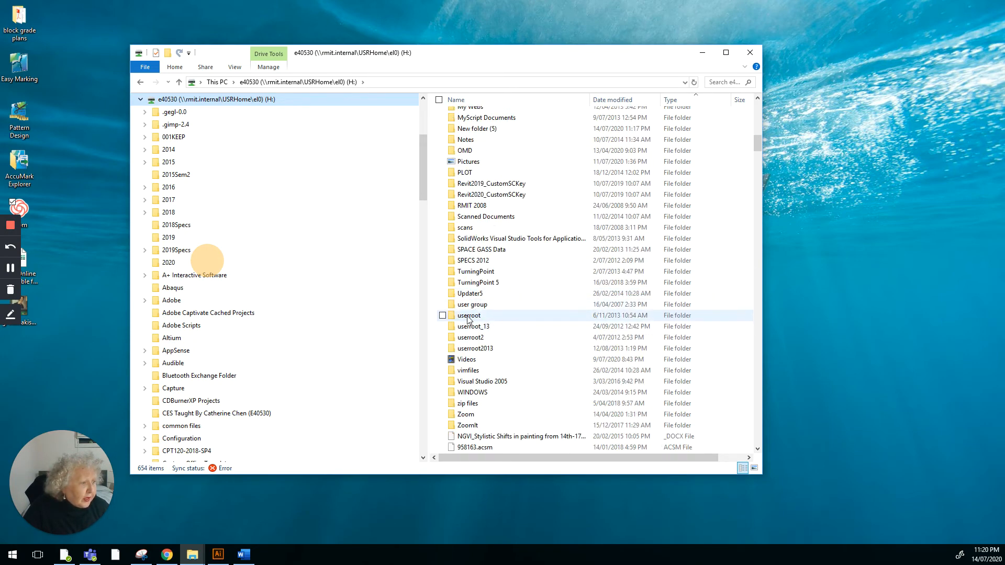
double_click(469, 316)
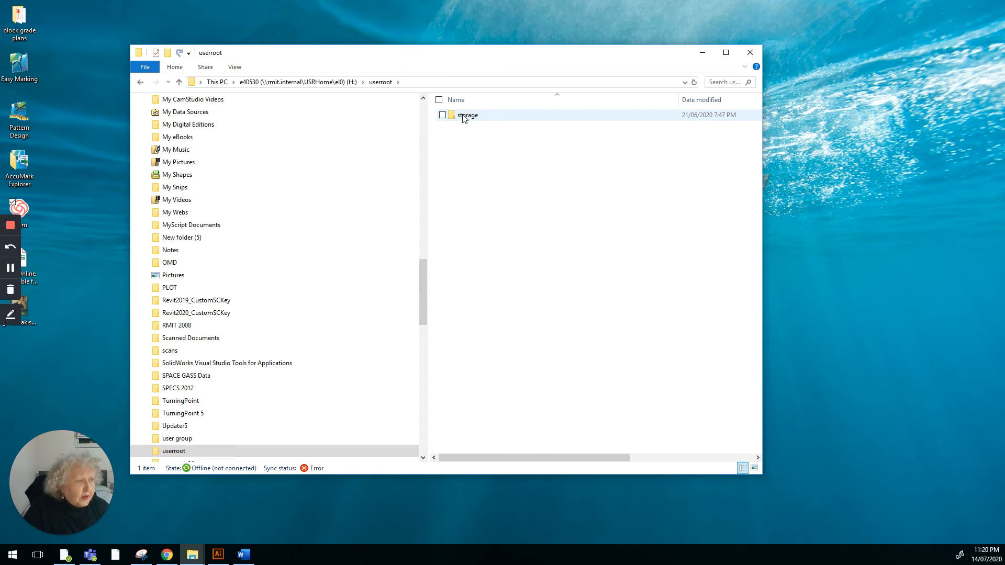
double_click(467, 115)
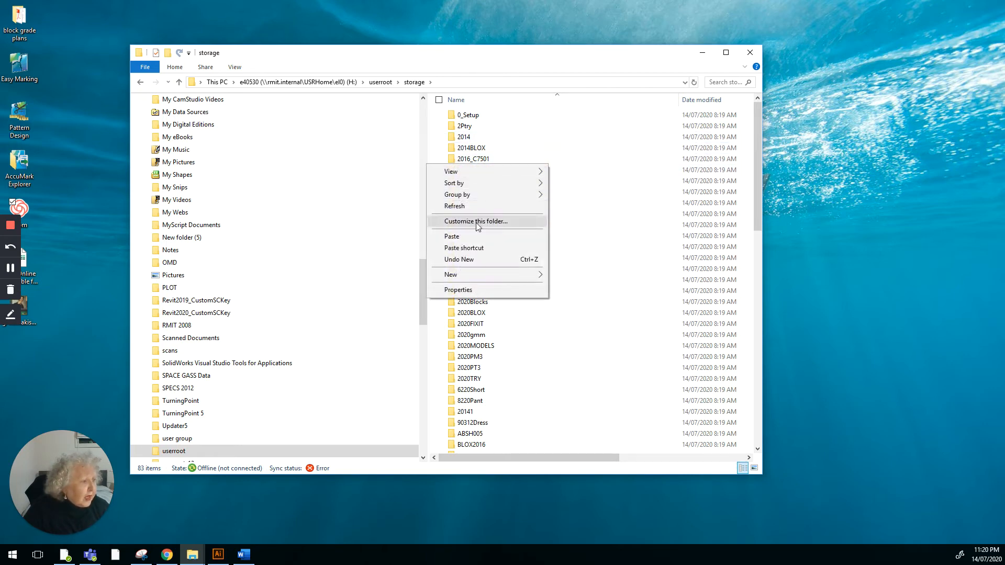
mouse_move(475, 239)
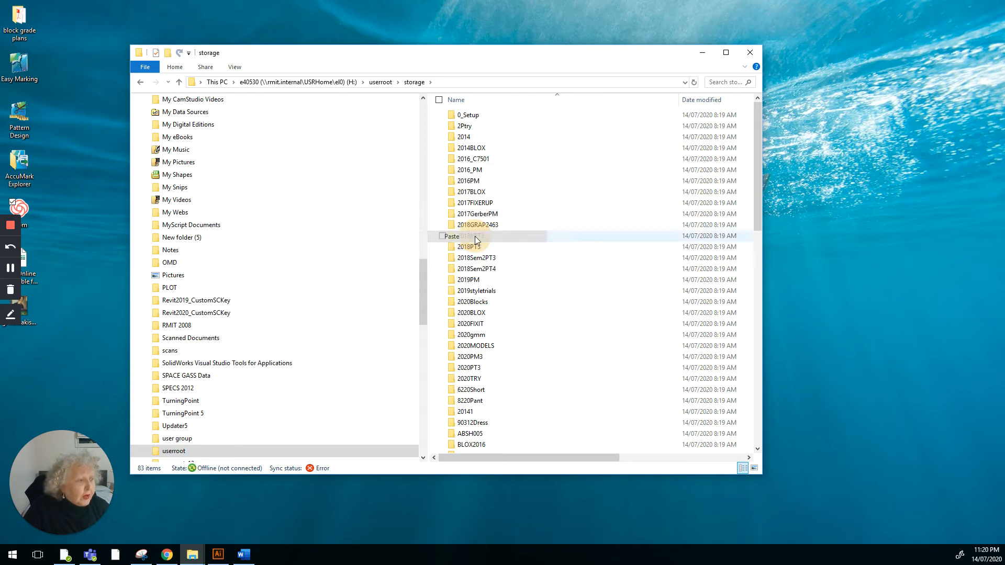
left_click(451, 236)
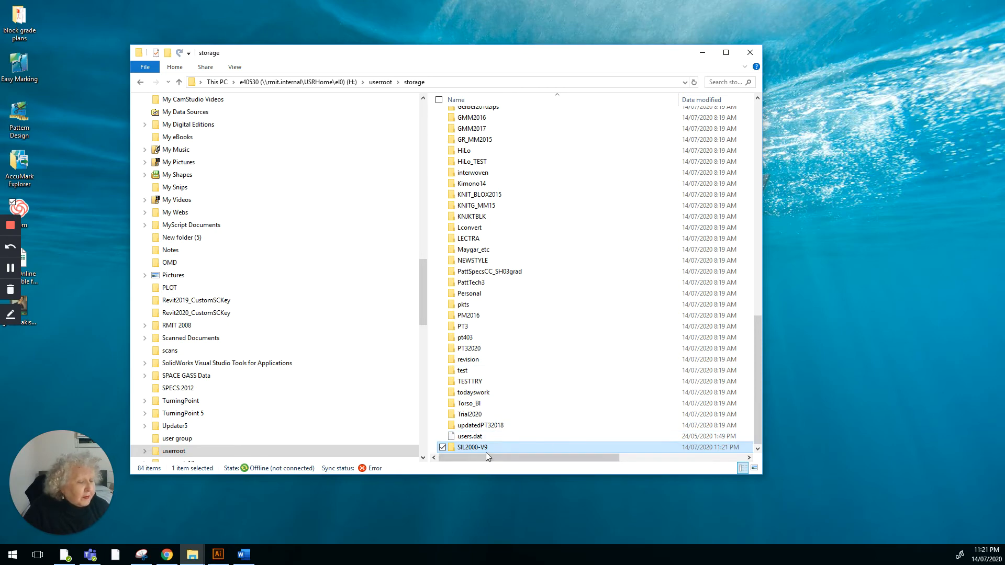
mouse_move(465, 330)
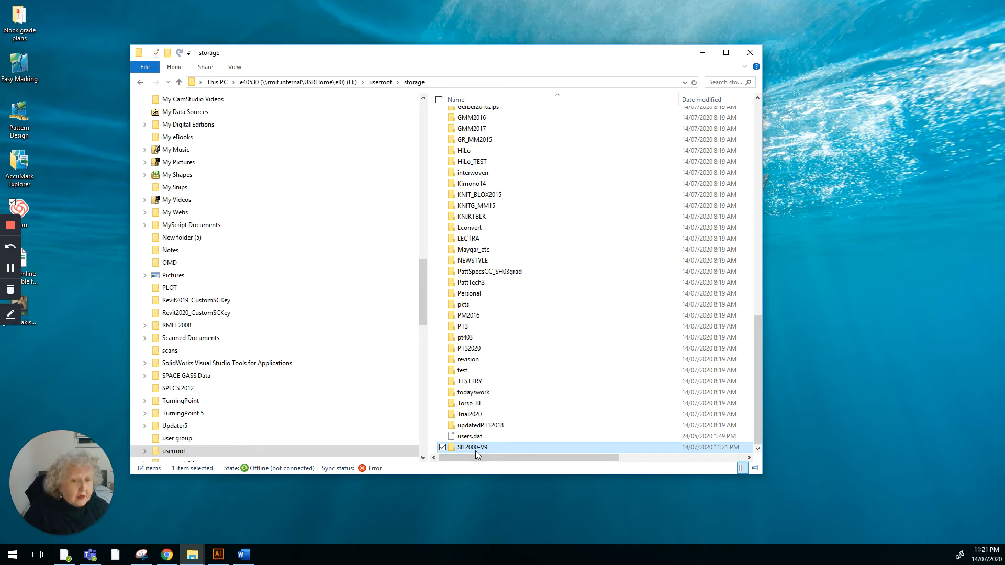
mouse_move(478, 447)
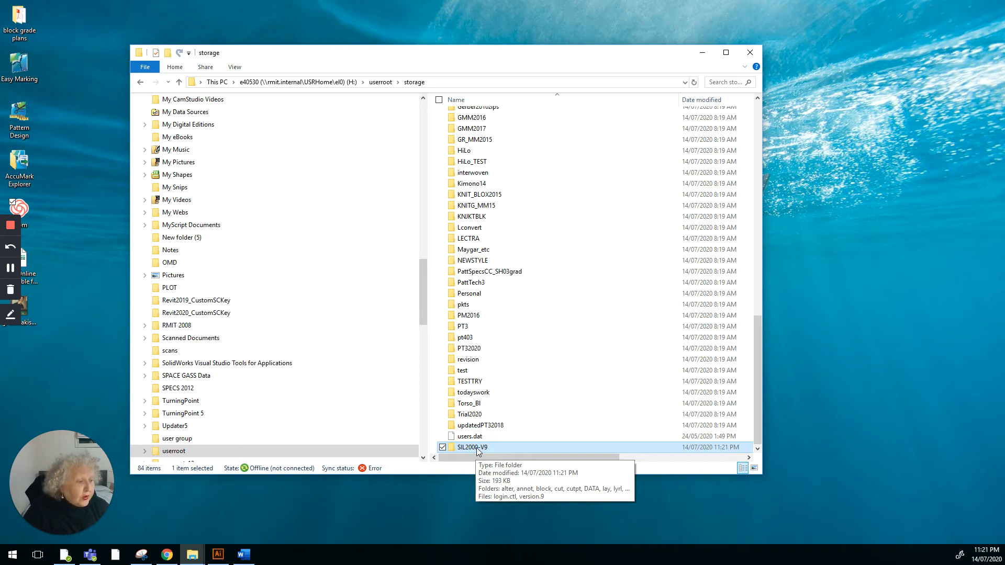
mouse_move(453, 449)
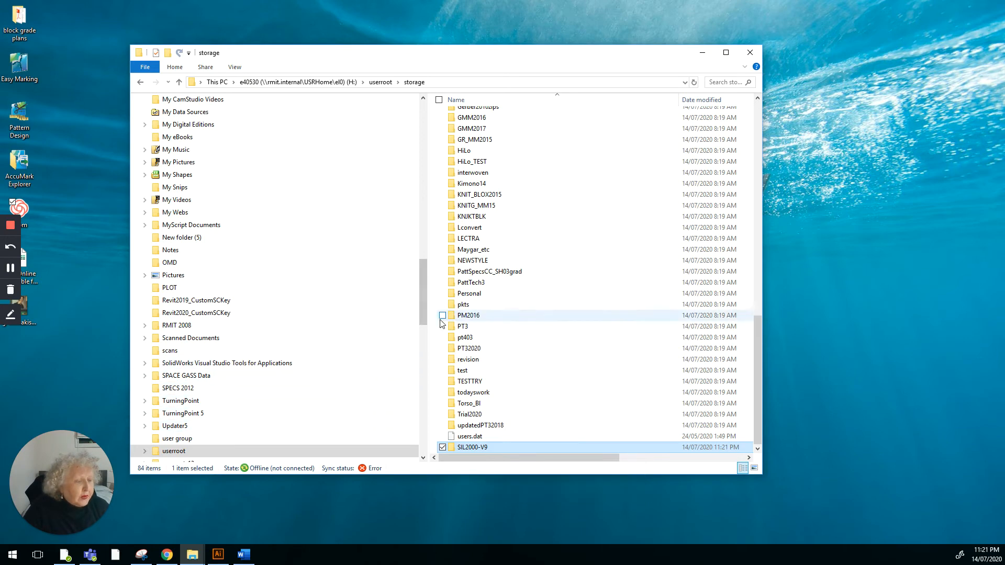
mouse_move(749, 53)
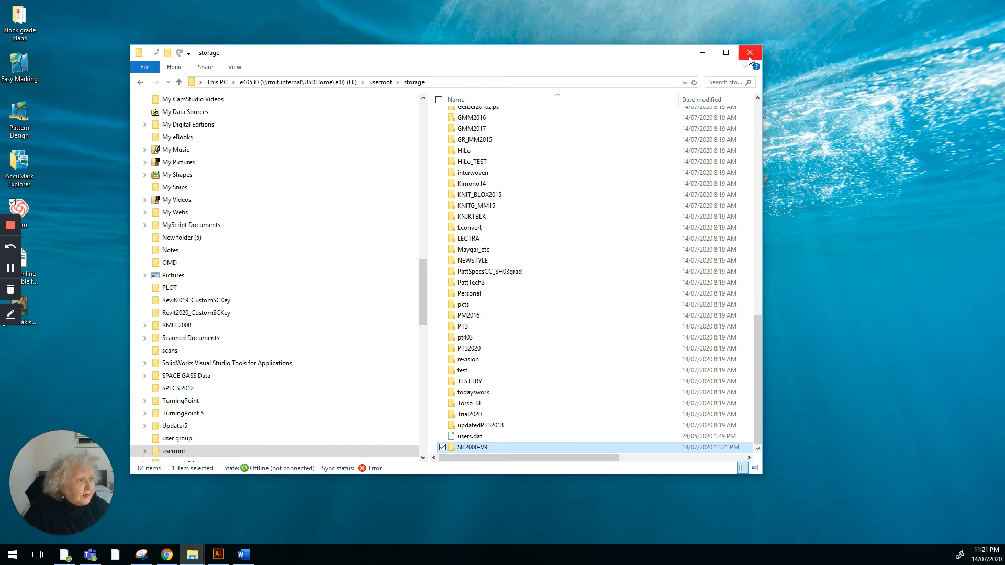
Close File Explorer and launch AccuMark Explorer from its desktop shortcut.
left_click(750, 53)
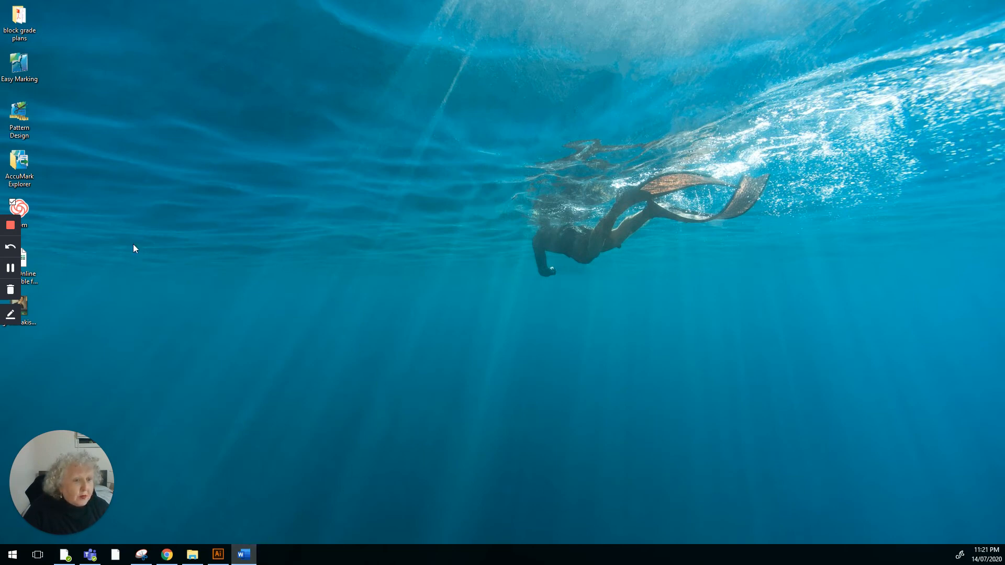
left_click(18, 163)
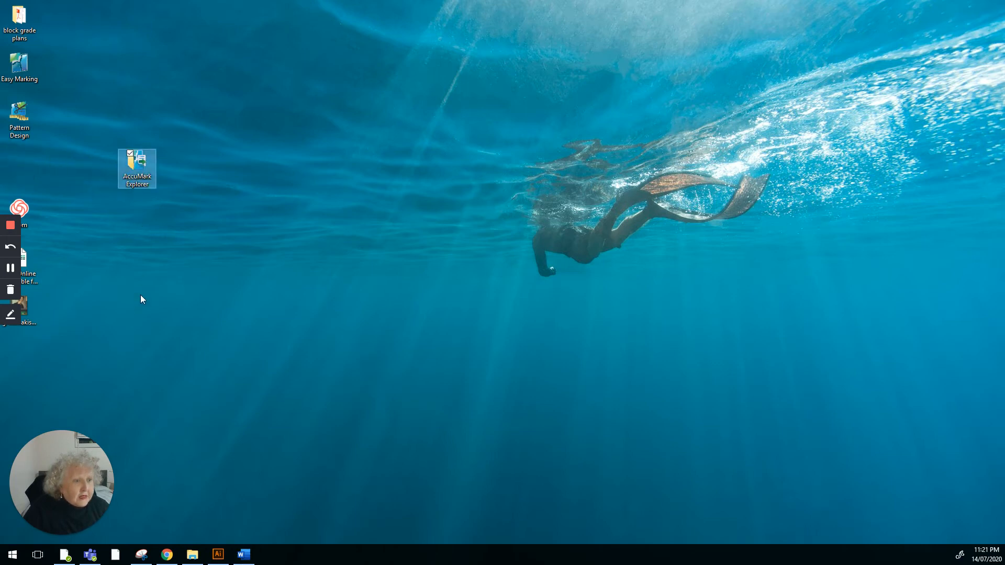
mouse_move(42, 547)
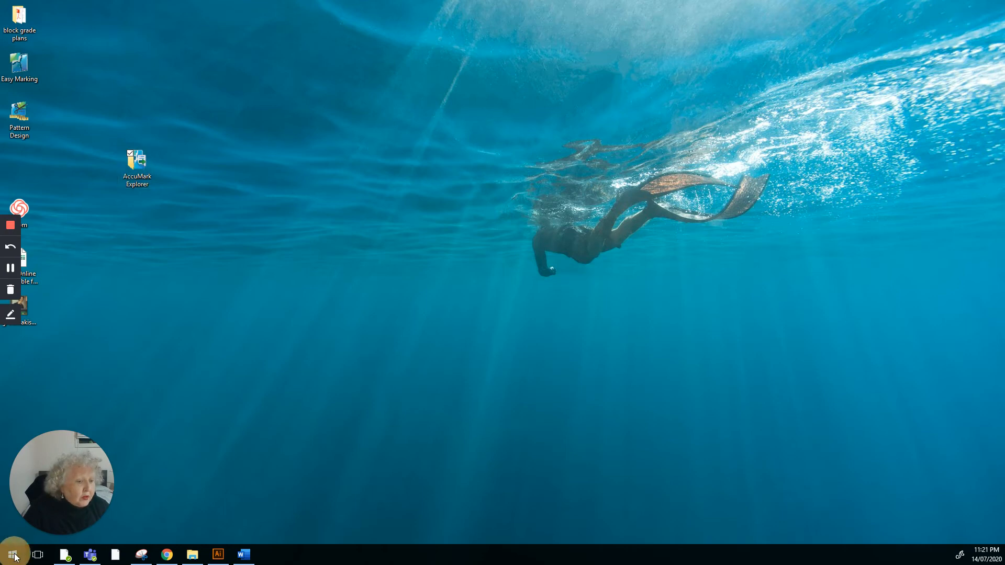
left_click(12, 555)
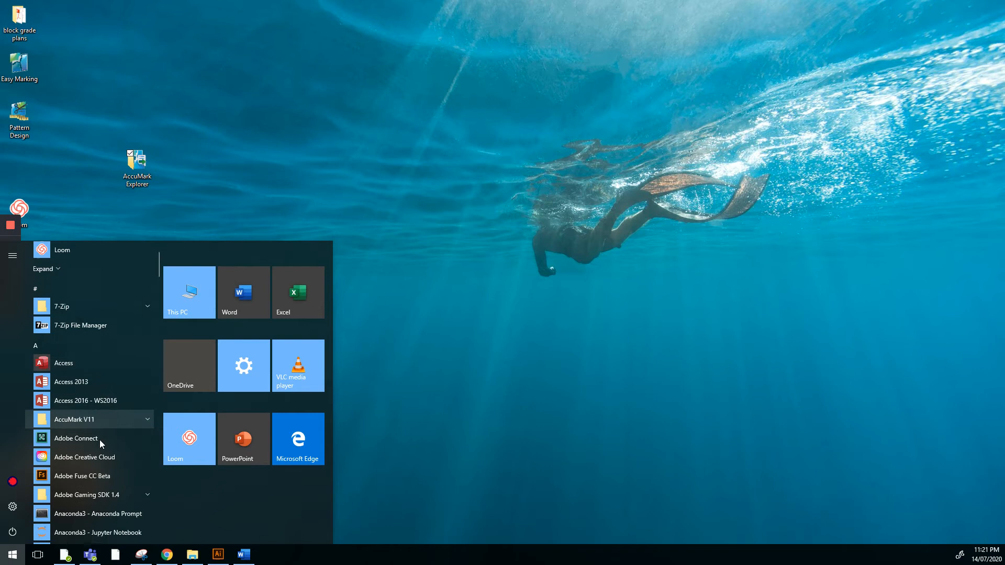
mouse_move(140, 427)
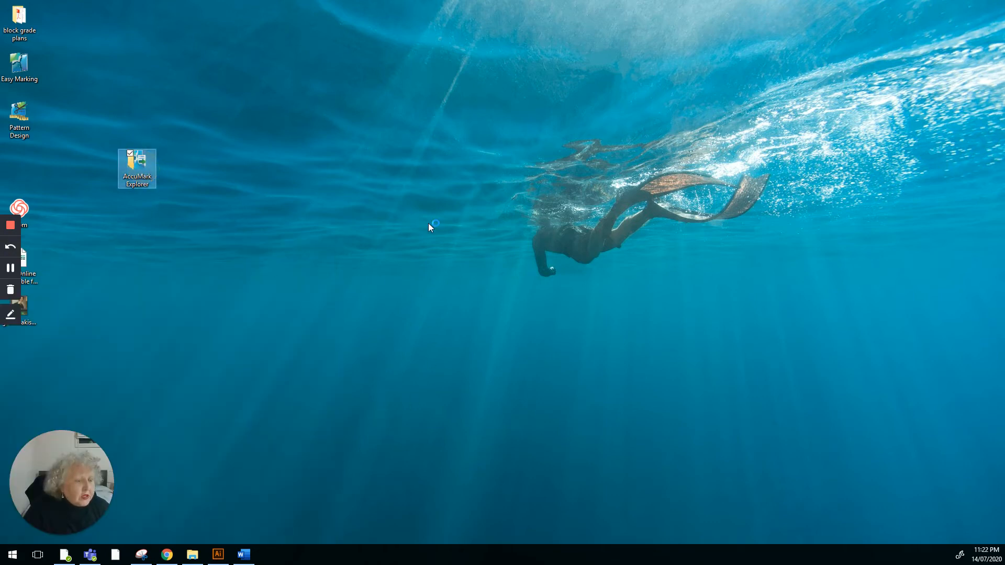
mouse_move(377, 295)
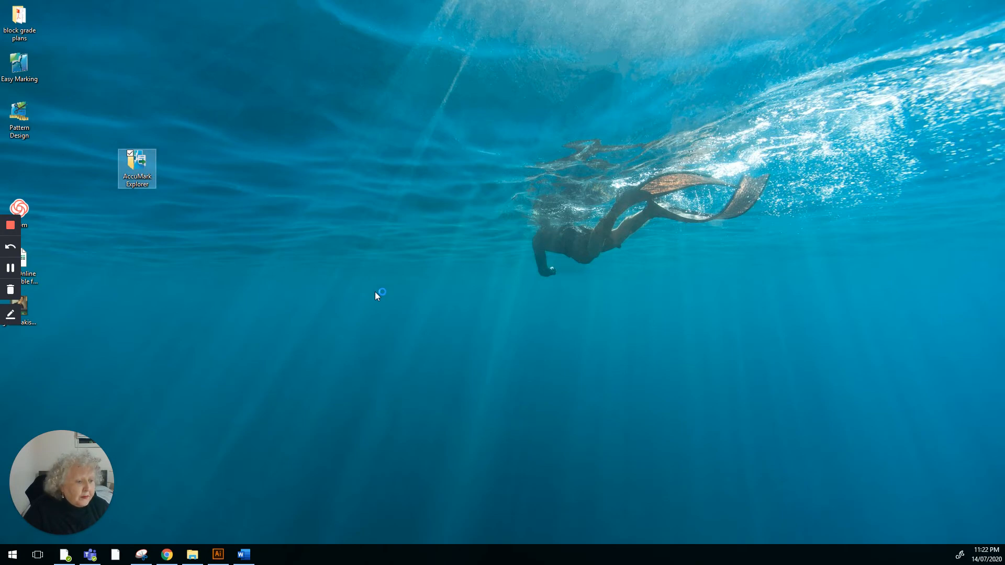
double_click(136, 168)
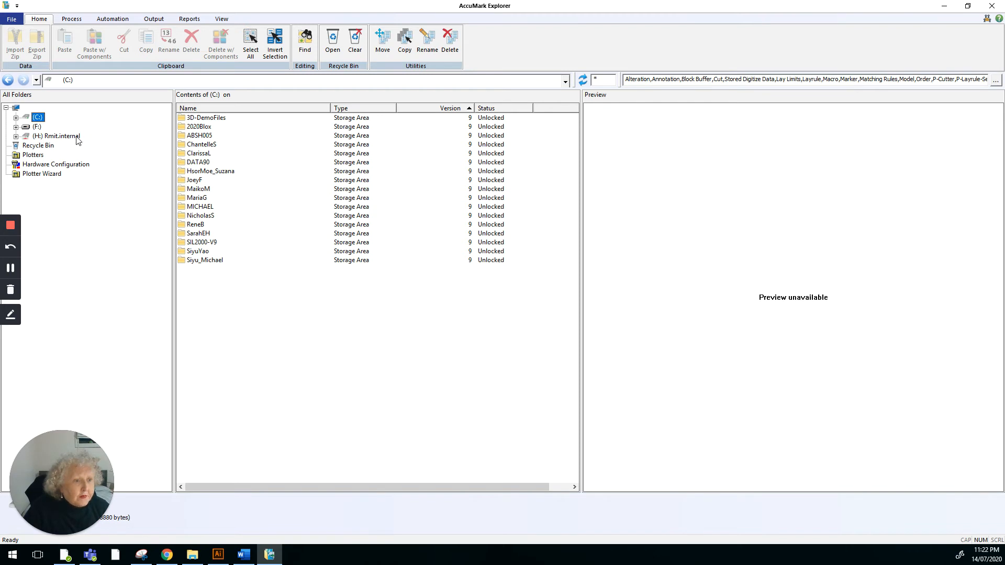
mouse_move(34, 138)
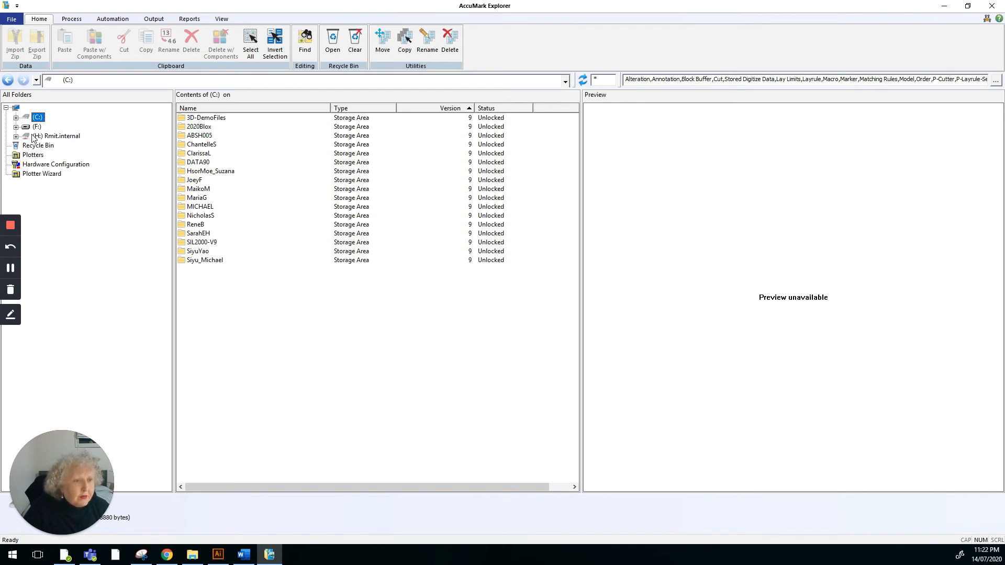
mouse_move(50, 139)
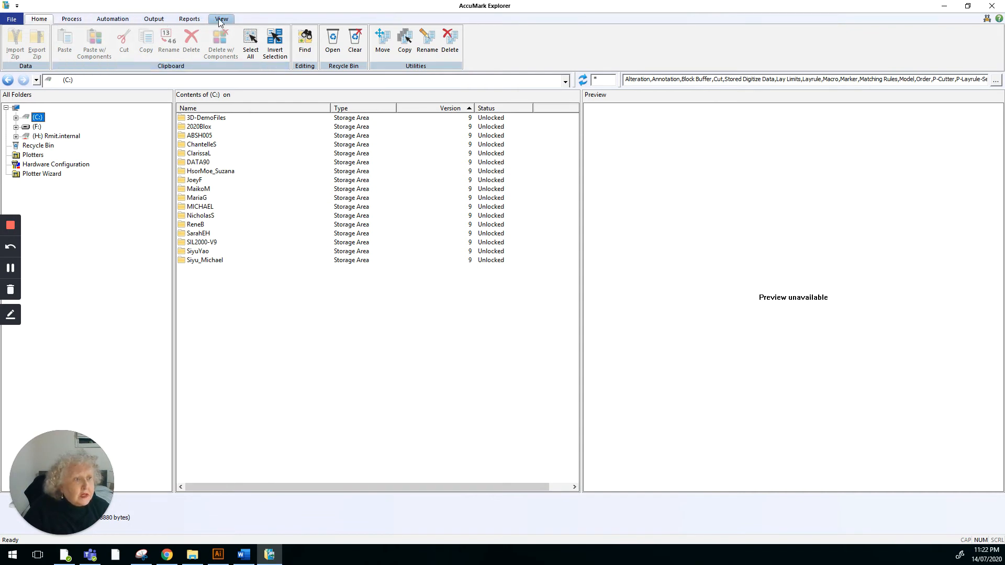
Refresh All from the View tab so the C:, F: and H: drives are listed.
left_click(221, 19)
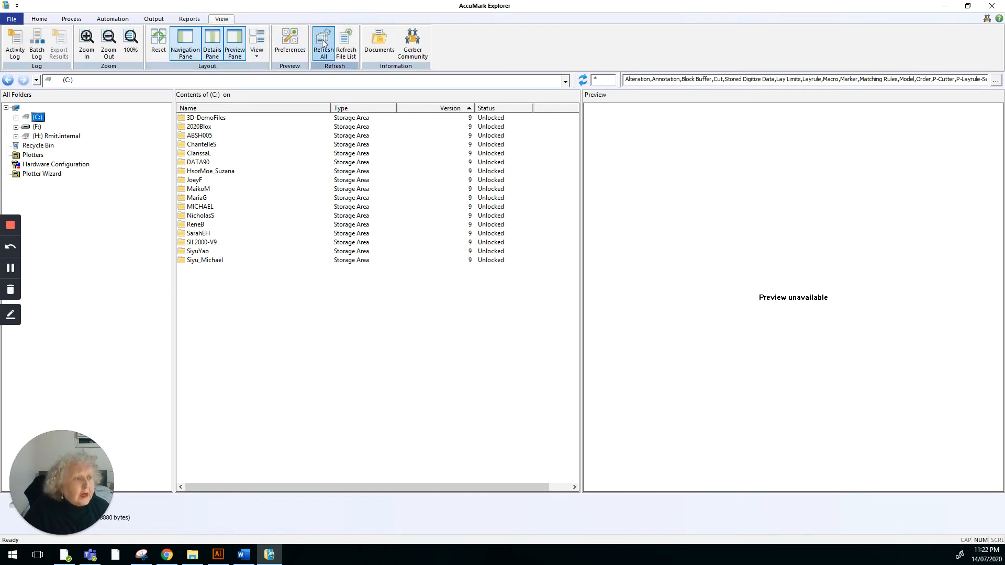
mouse_move(323, 43)
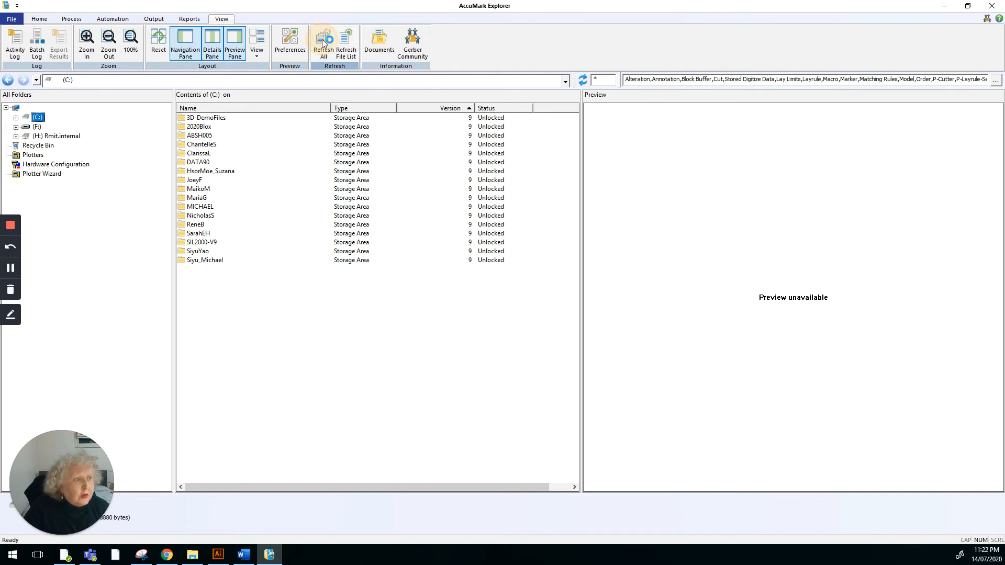
left_click(323, 41)
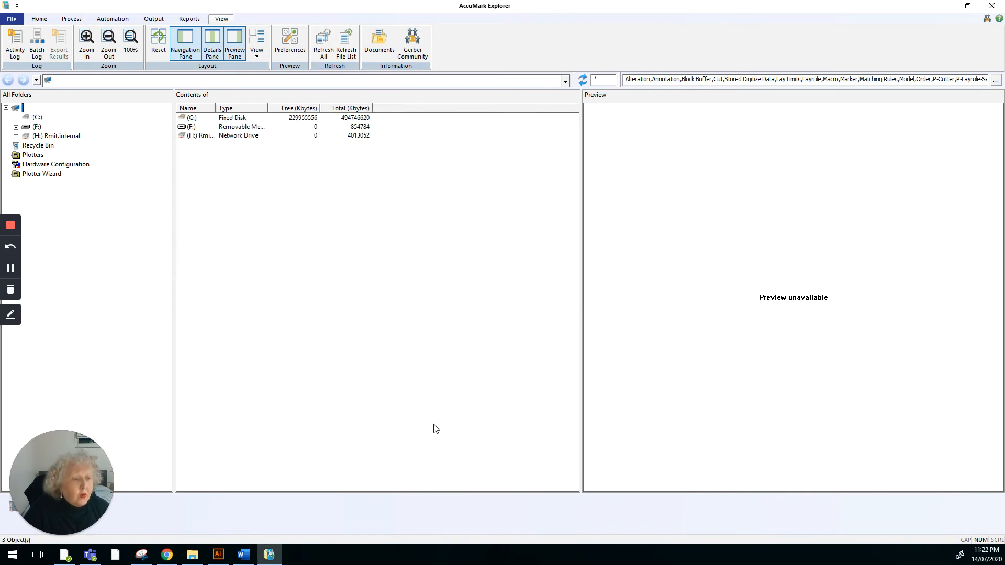
mouse_move(432, 429)
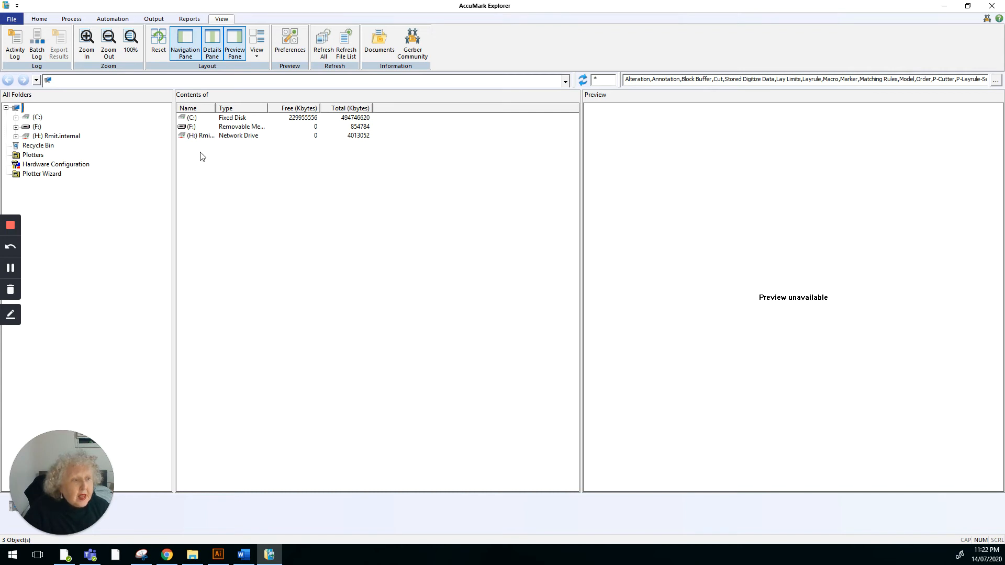
mouse_move(108, 127)
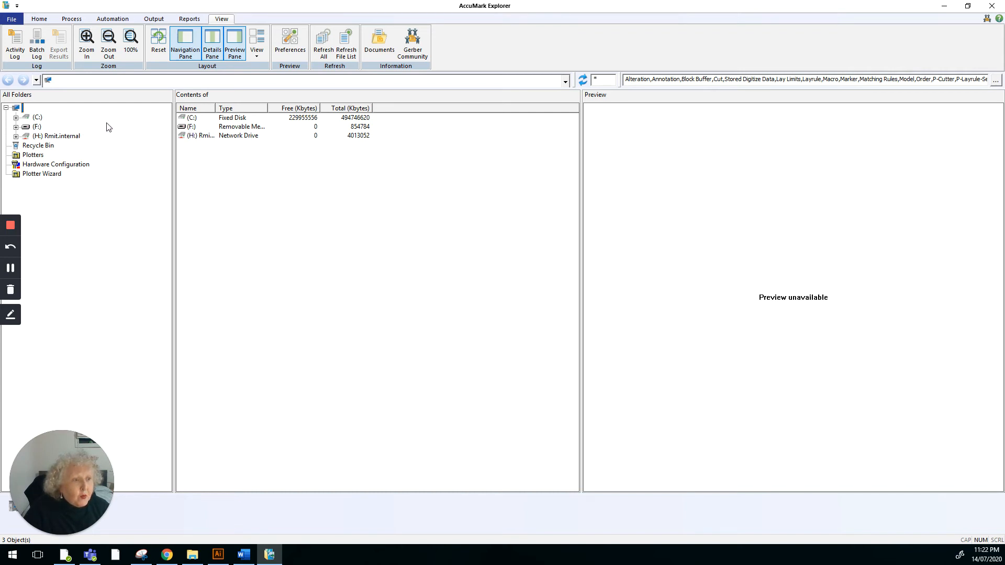
mouse_move(136, 125)
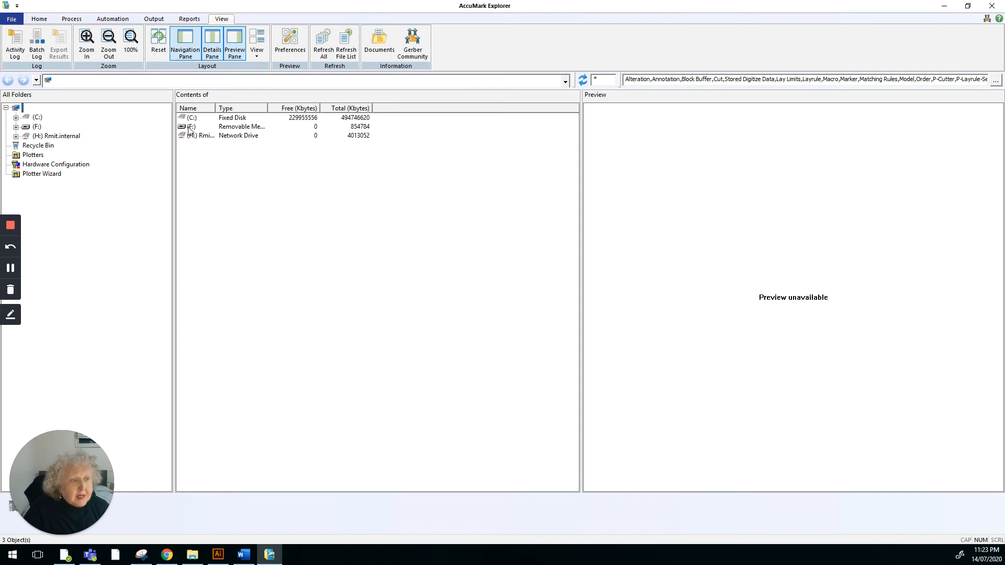
mouse_move(198, 146)
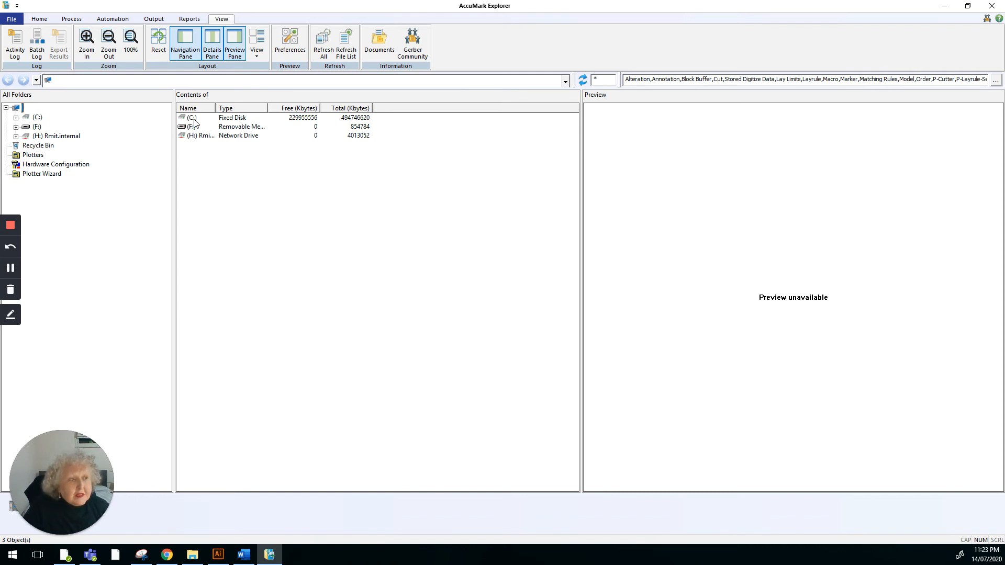
mouse_move(199, 124)
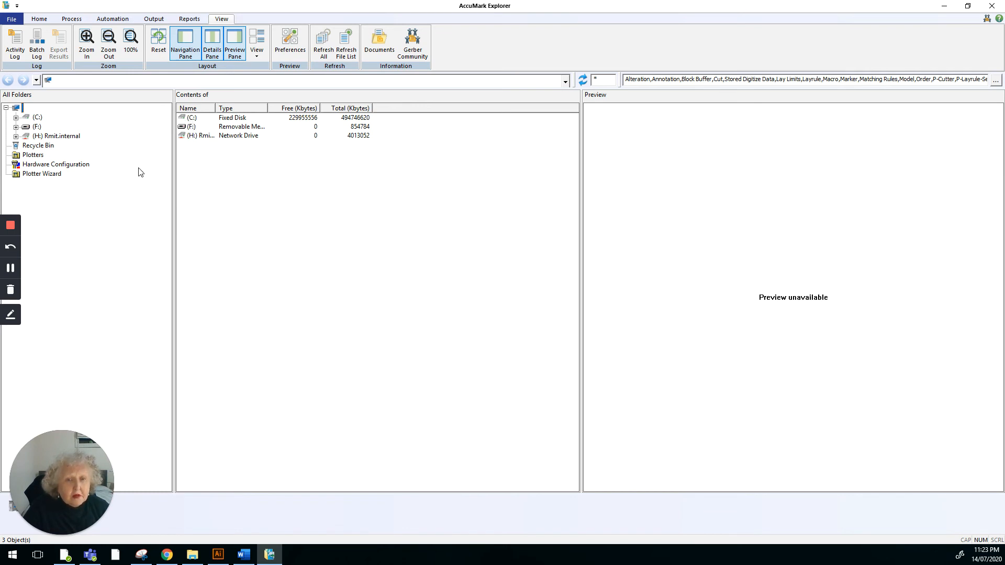
mouse_move(136, 201)
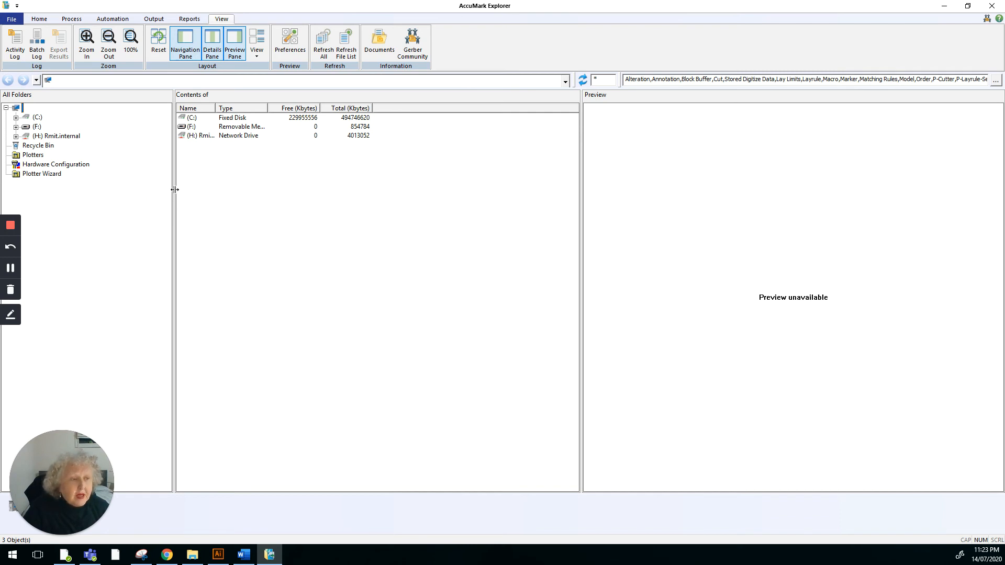
mouse_move(150, 189)
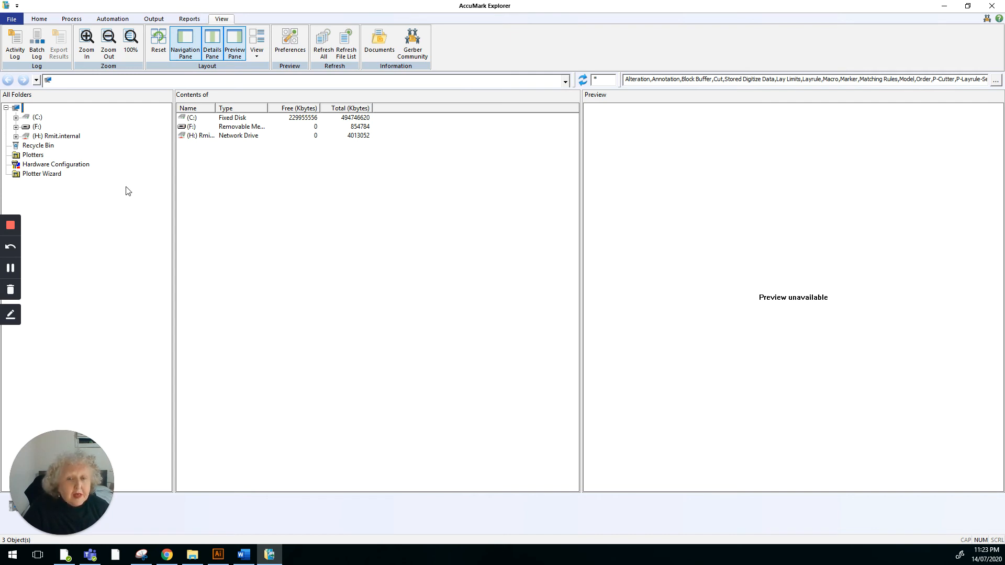
mouse_move(149, 141)
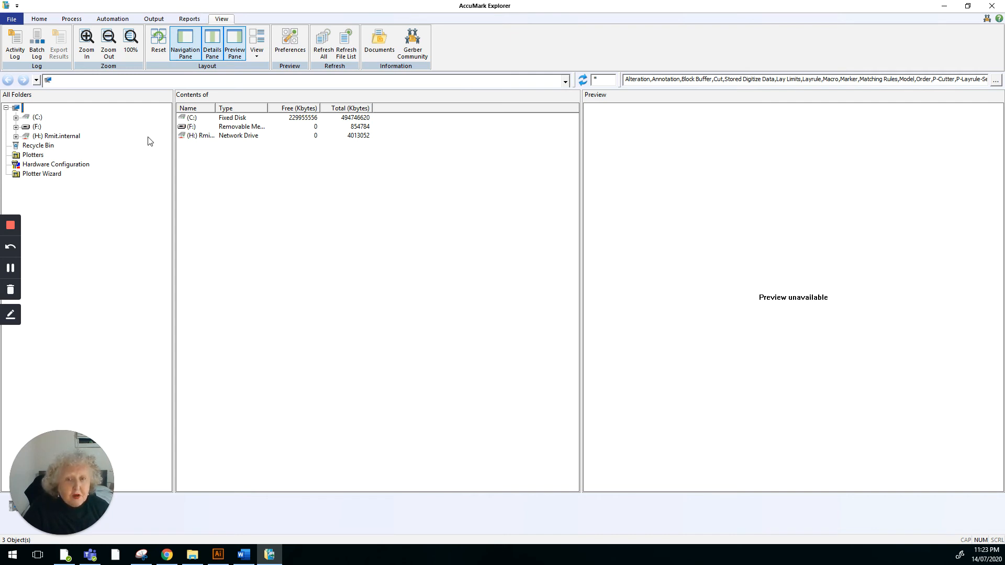
mouse_move(142, 148)
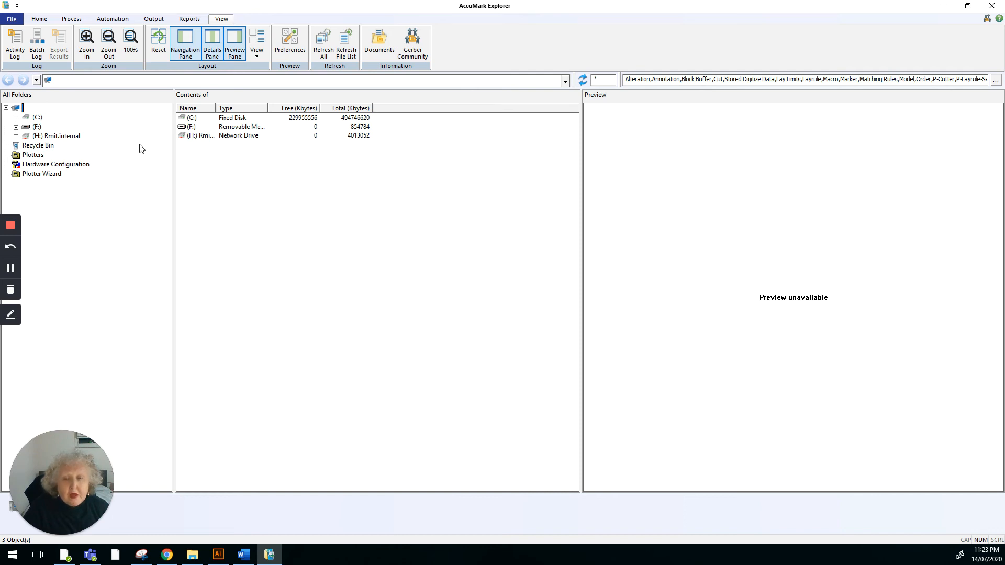
mouse_move(138, 165)
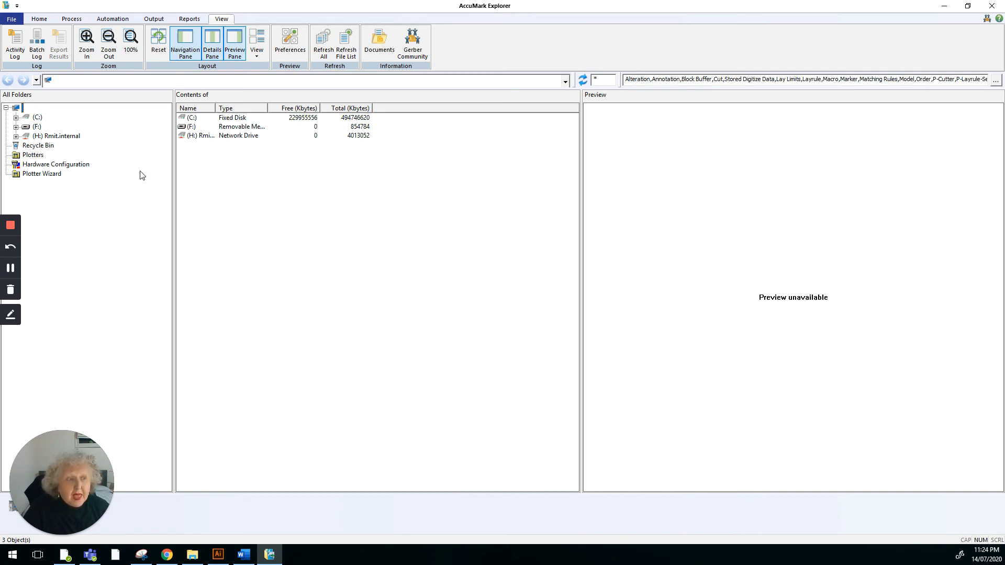
mouse_move(136, 185)
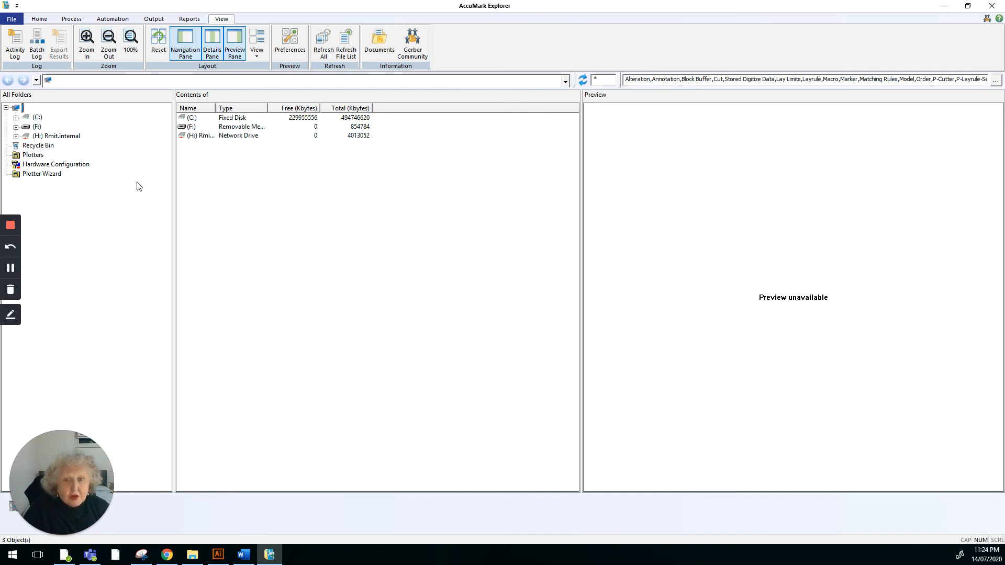
mouse_move(135, 193)
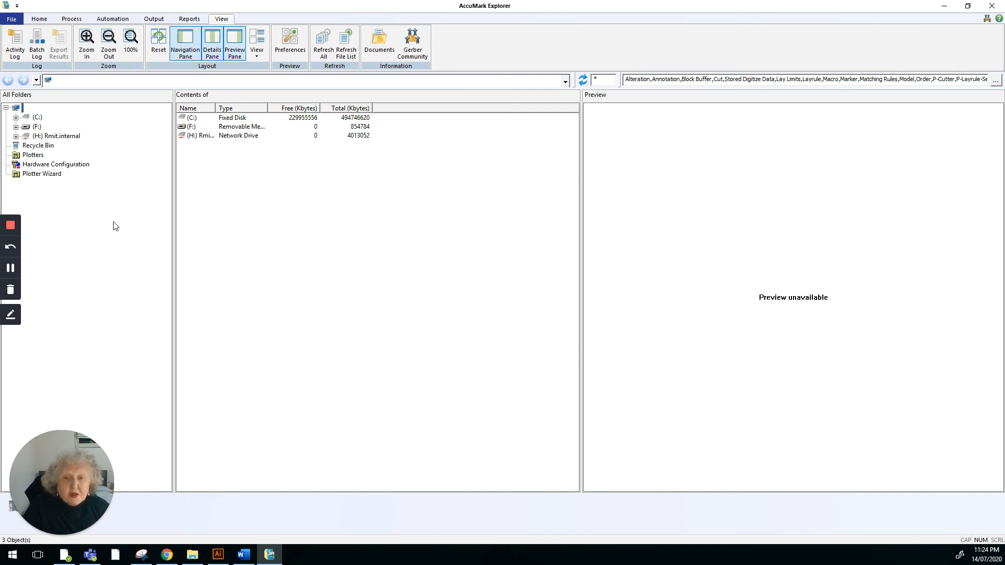
mouse_move(126, 218)
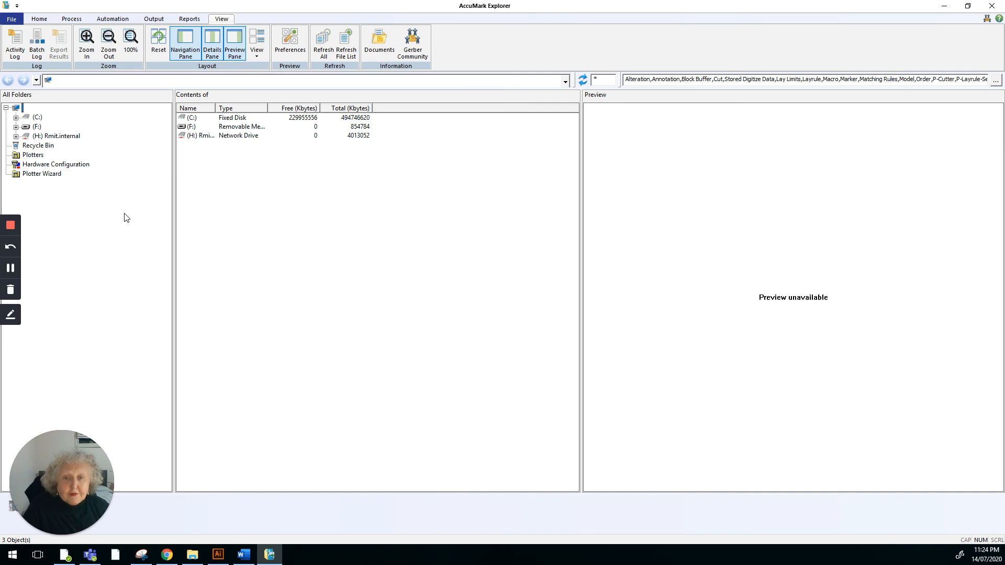
mouse_move(137, 211)
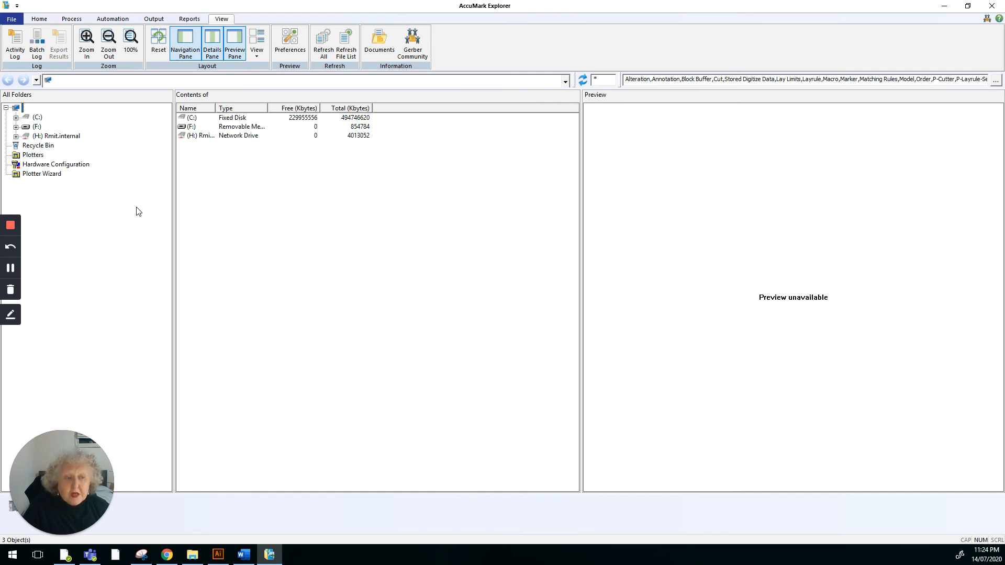
mouse_move(64, 146)
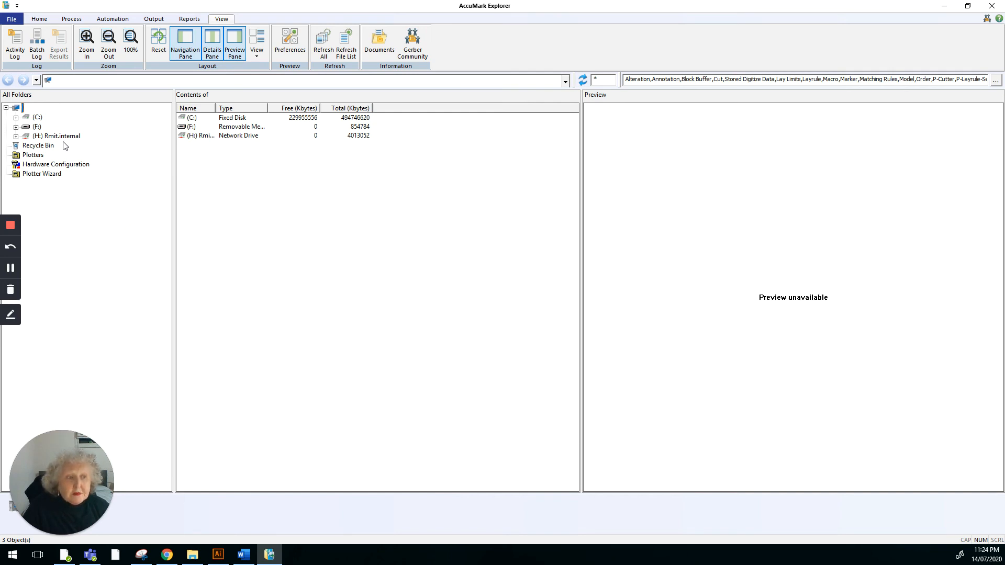
mouse_move(91, 146)
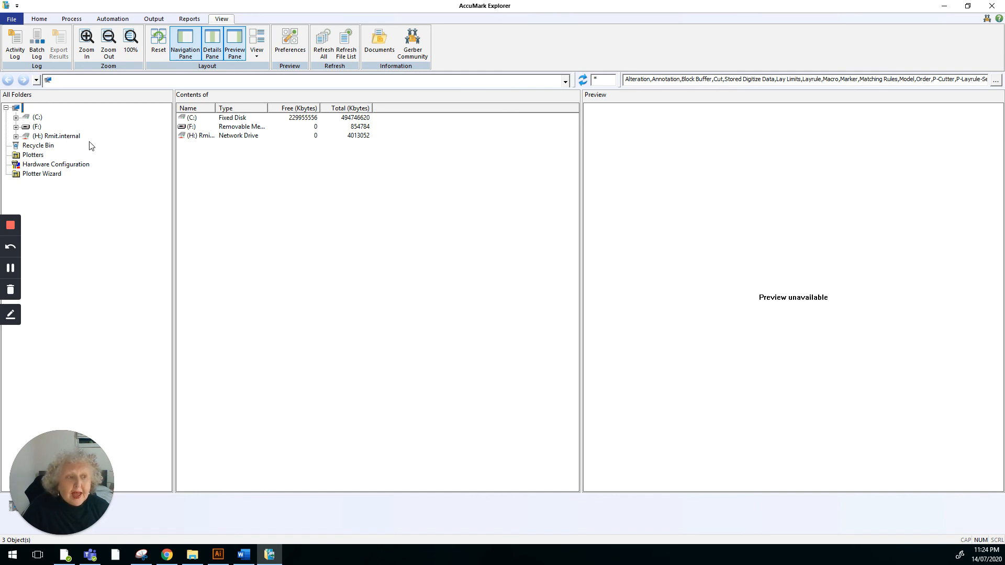
mouse_move(161, 270)
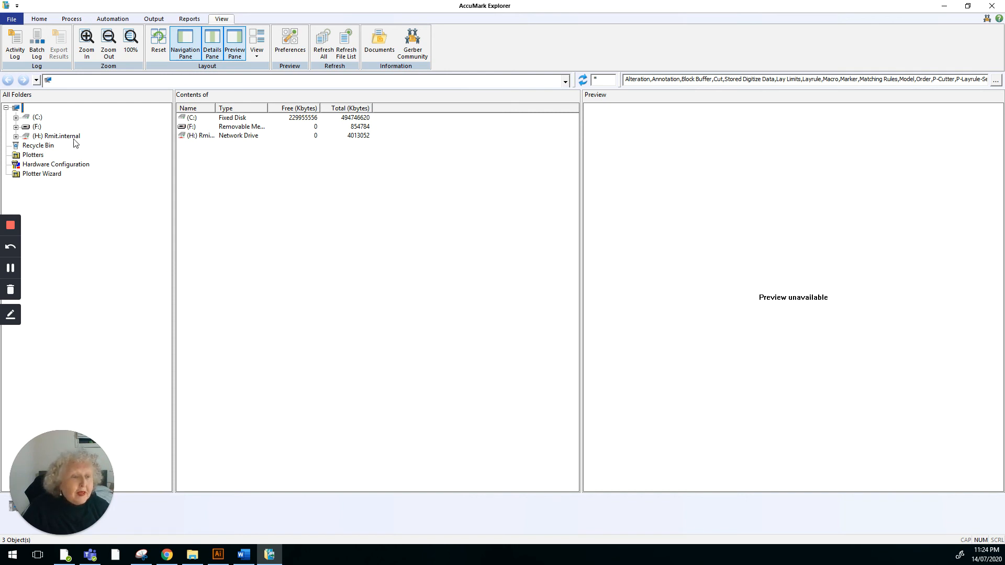
mouse_move(148, 237)
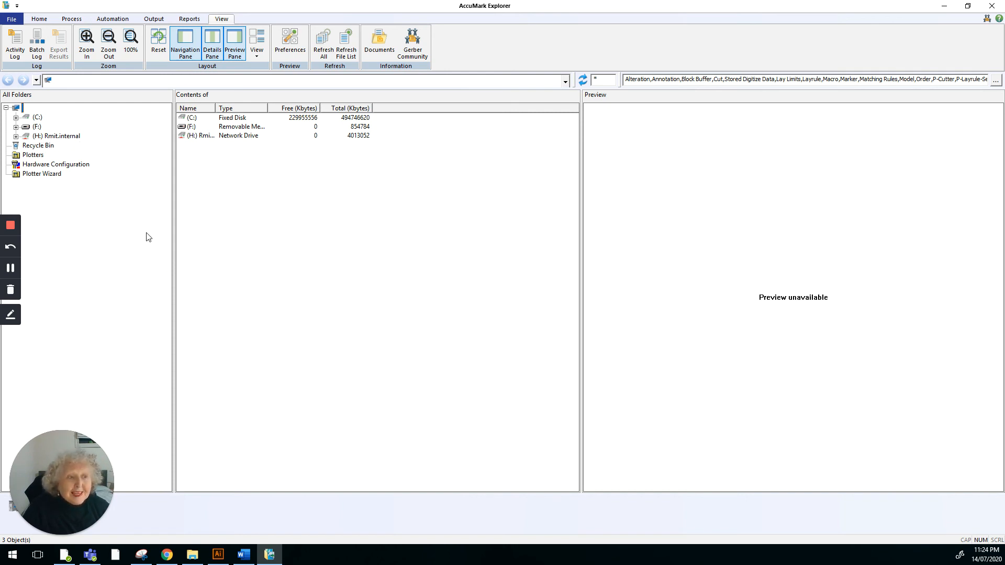